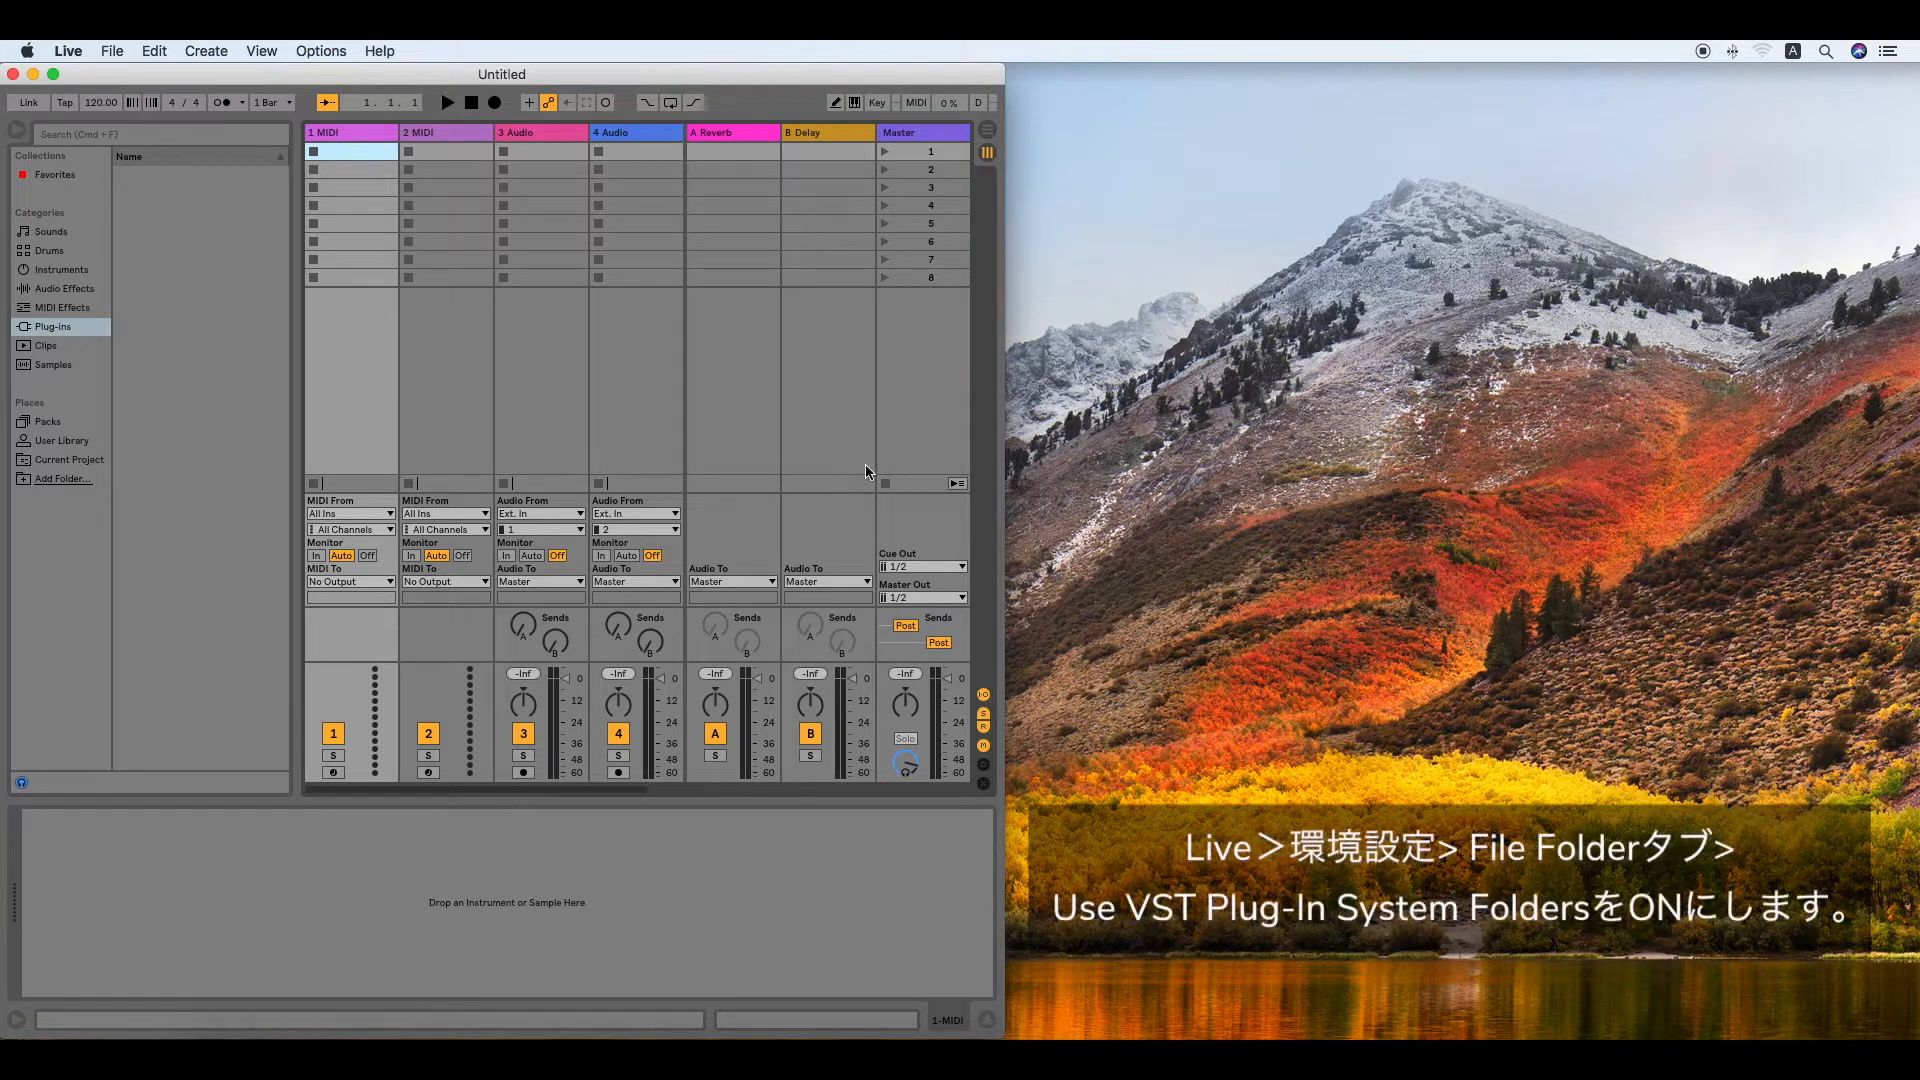
Bring up Live's Preferences from the Live menu
left_click(68, 50)
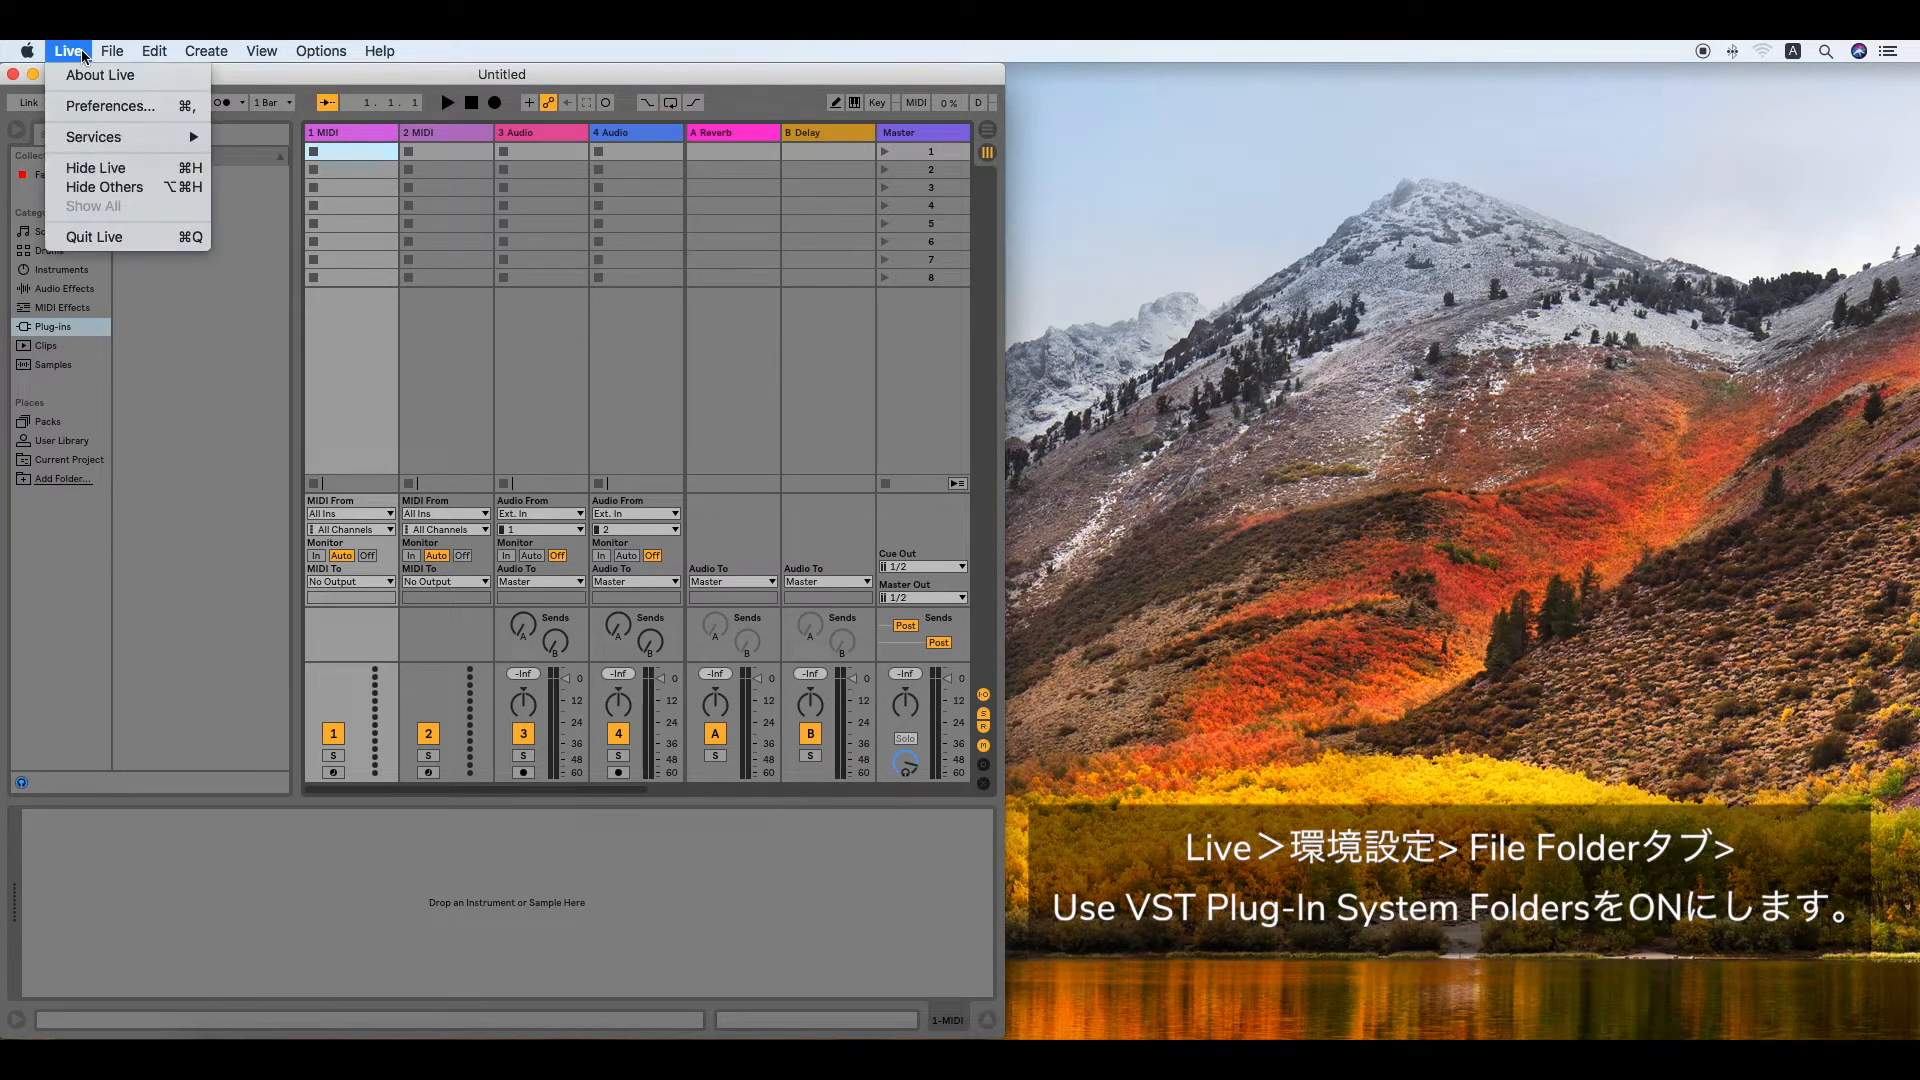
mouse_move(110, 106)
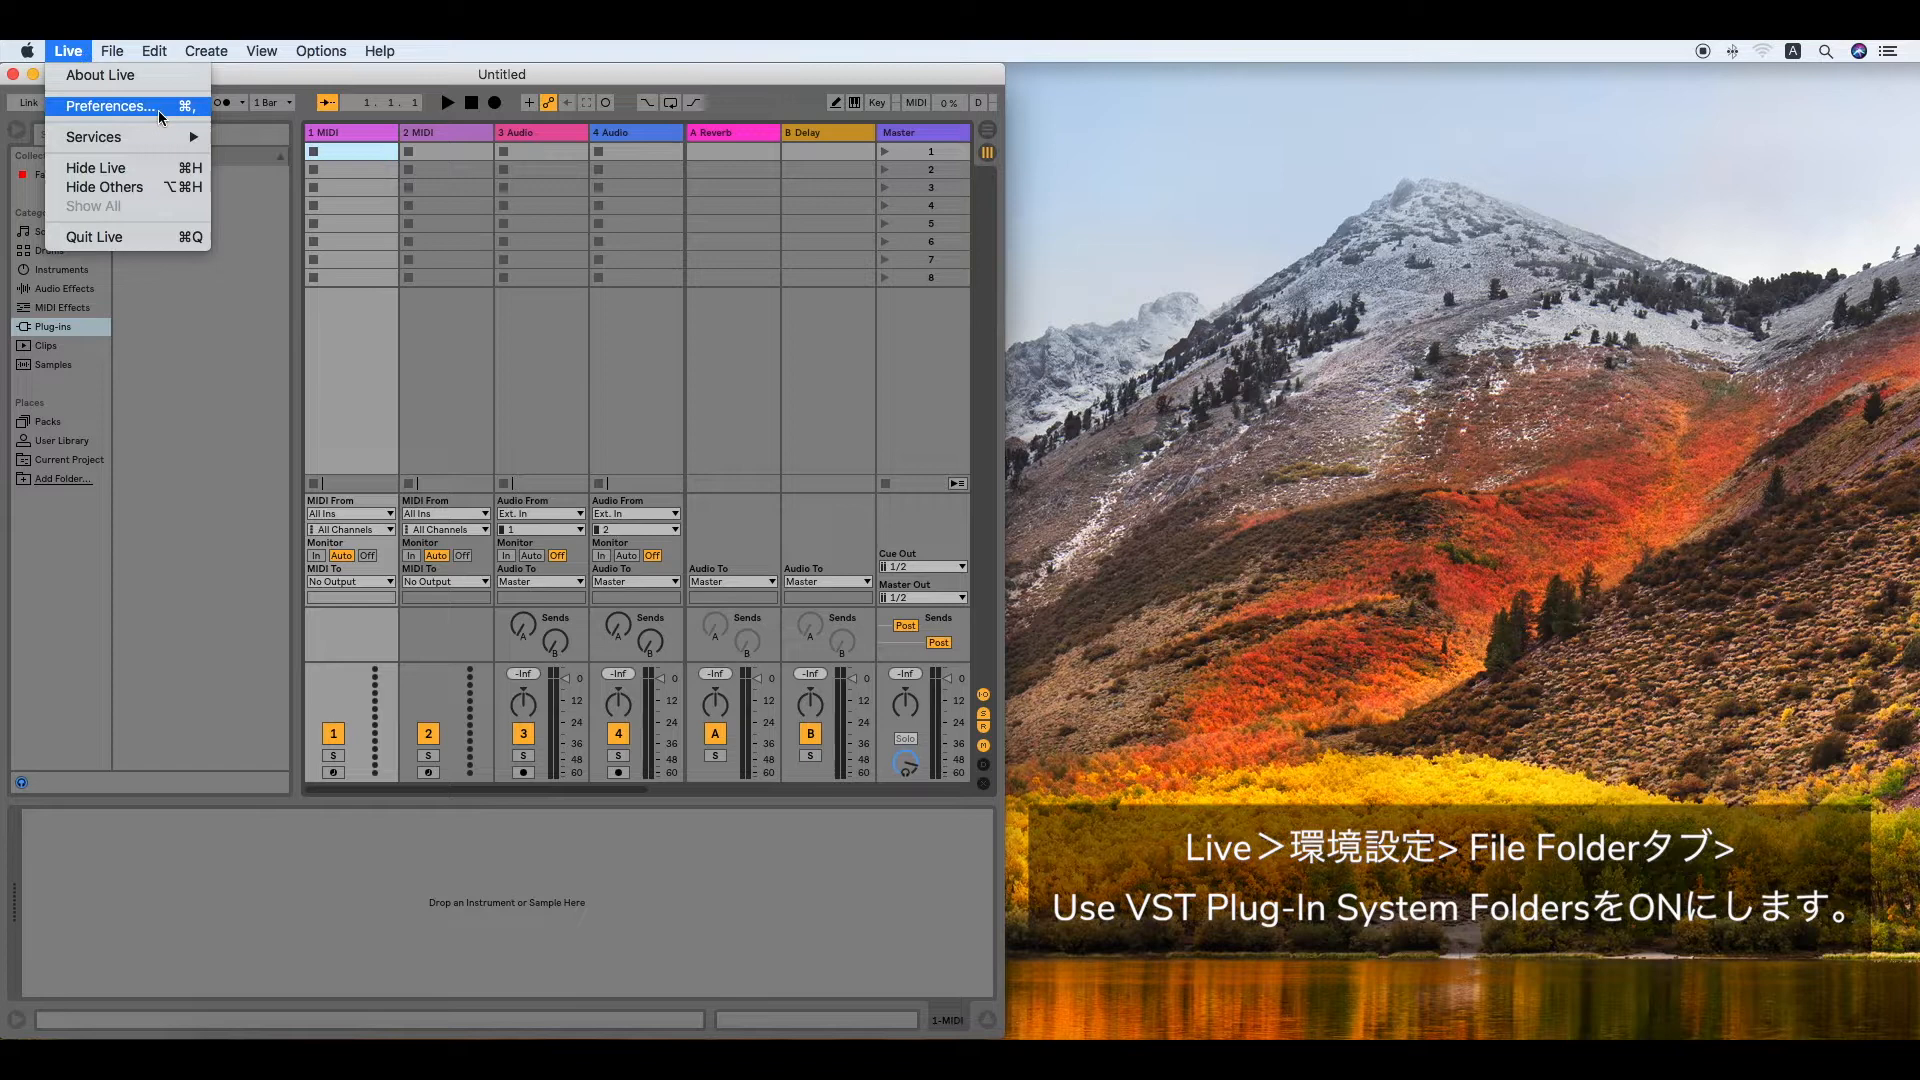
left_click(108, 106)
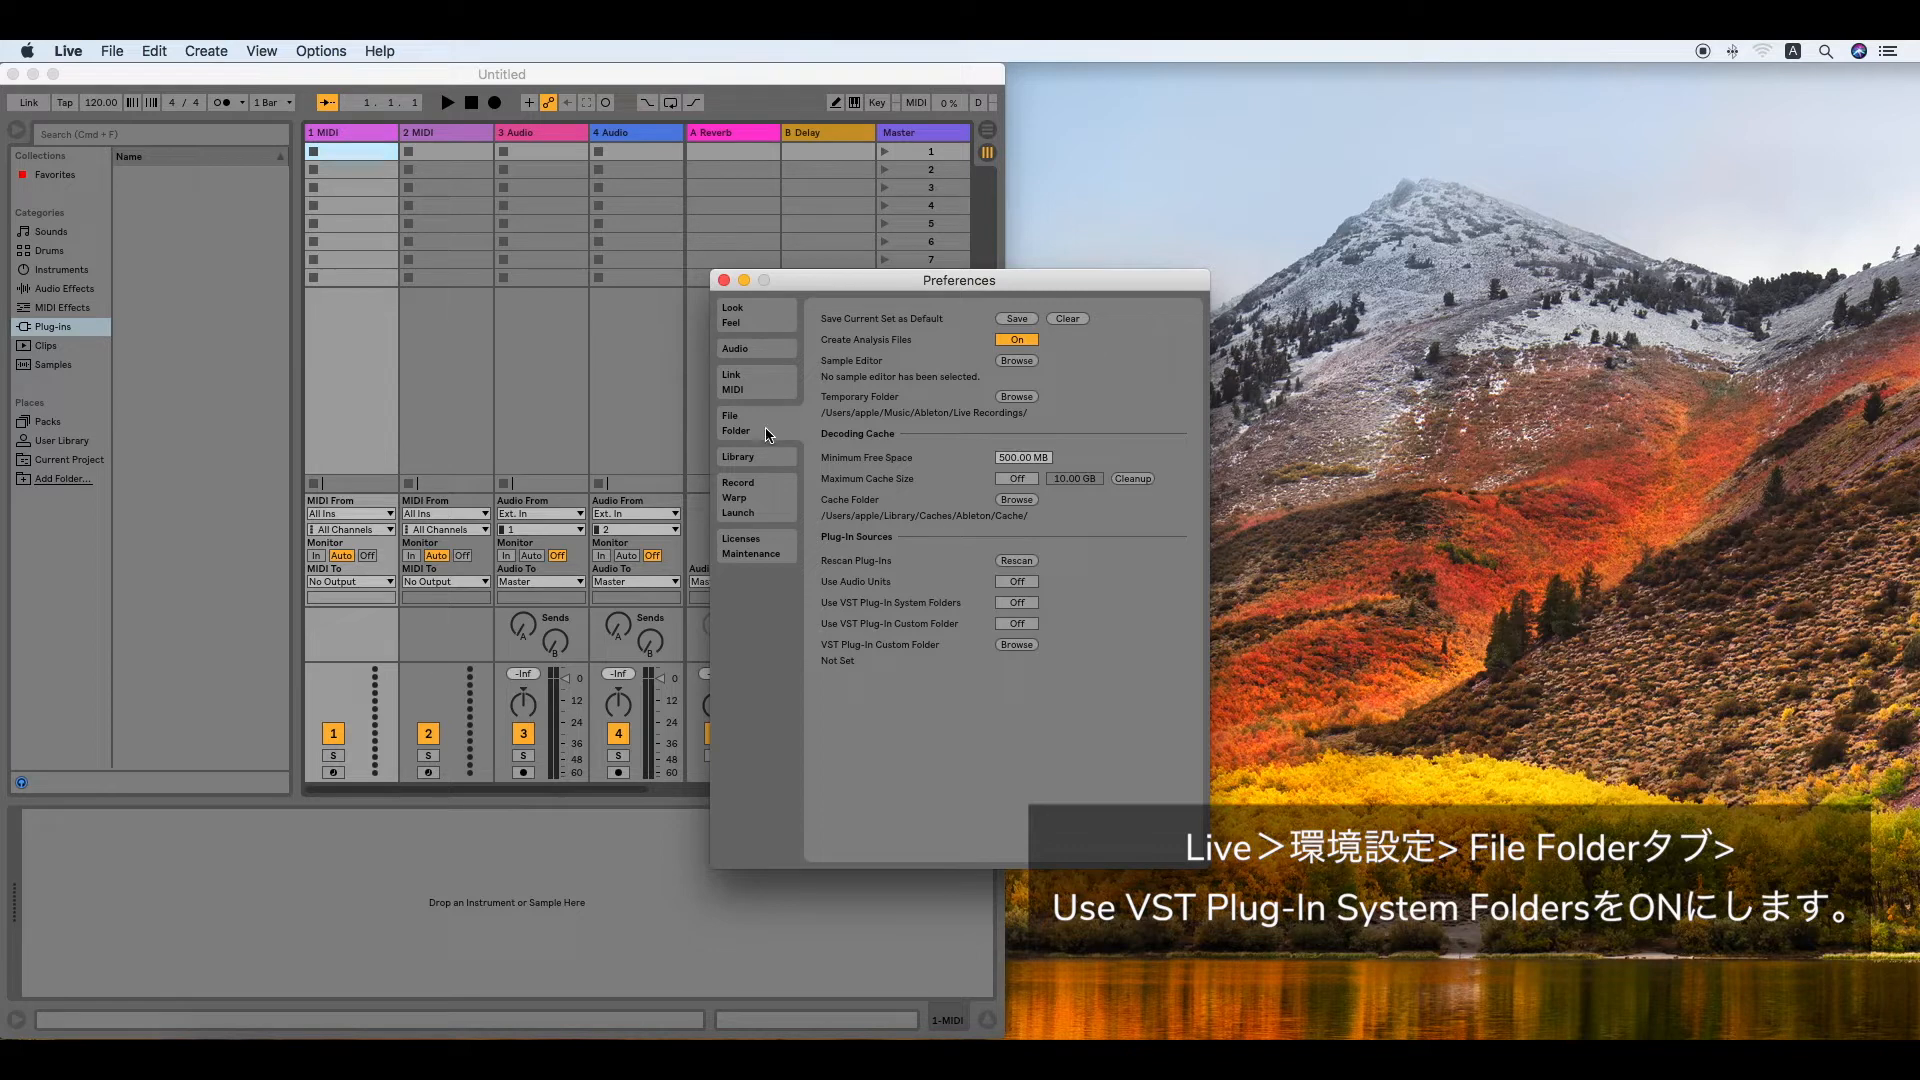
Switch Use VST Plug-In System Folders to On and close Preferences
left_click(1016, 602)
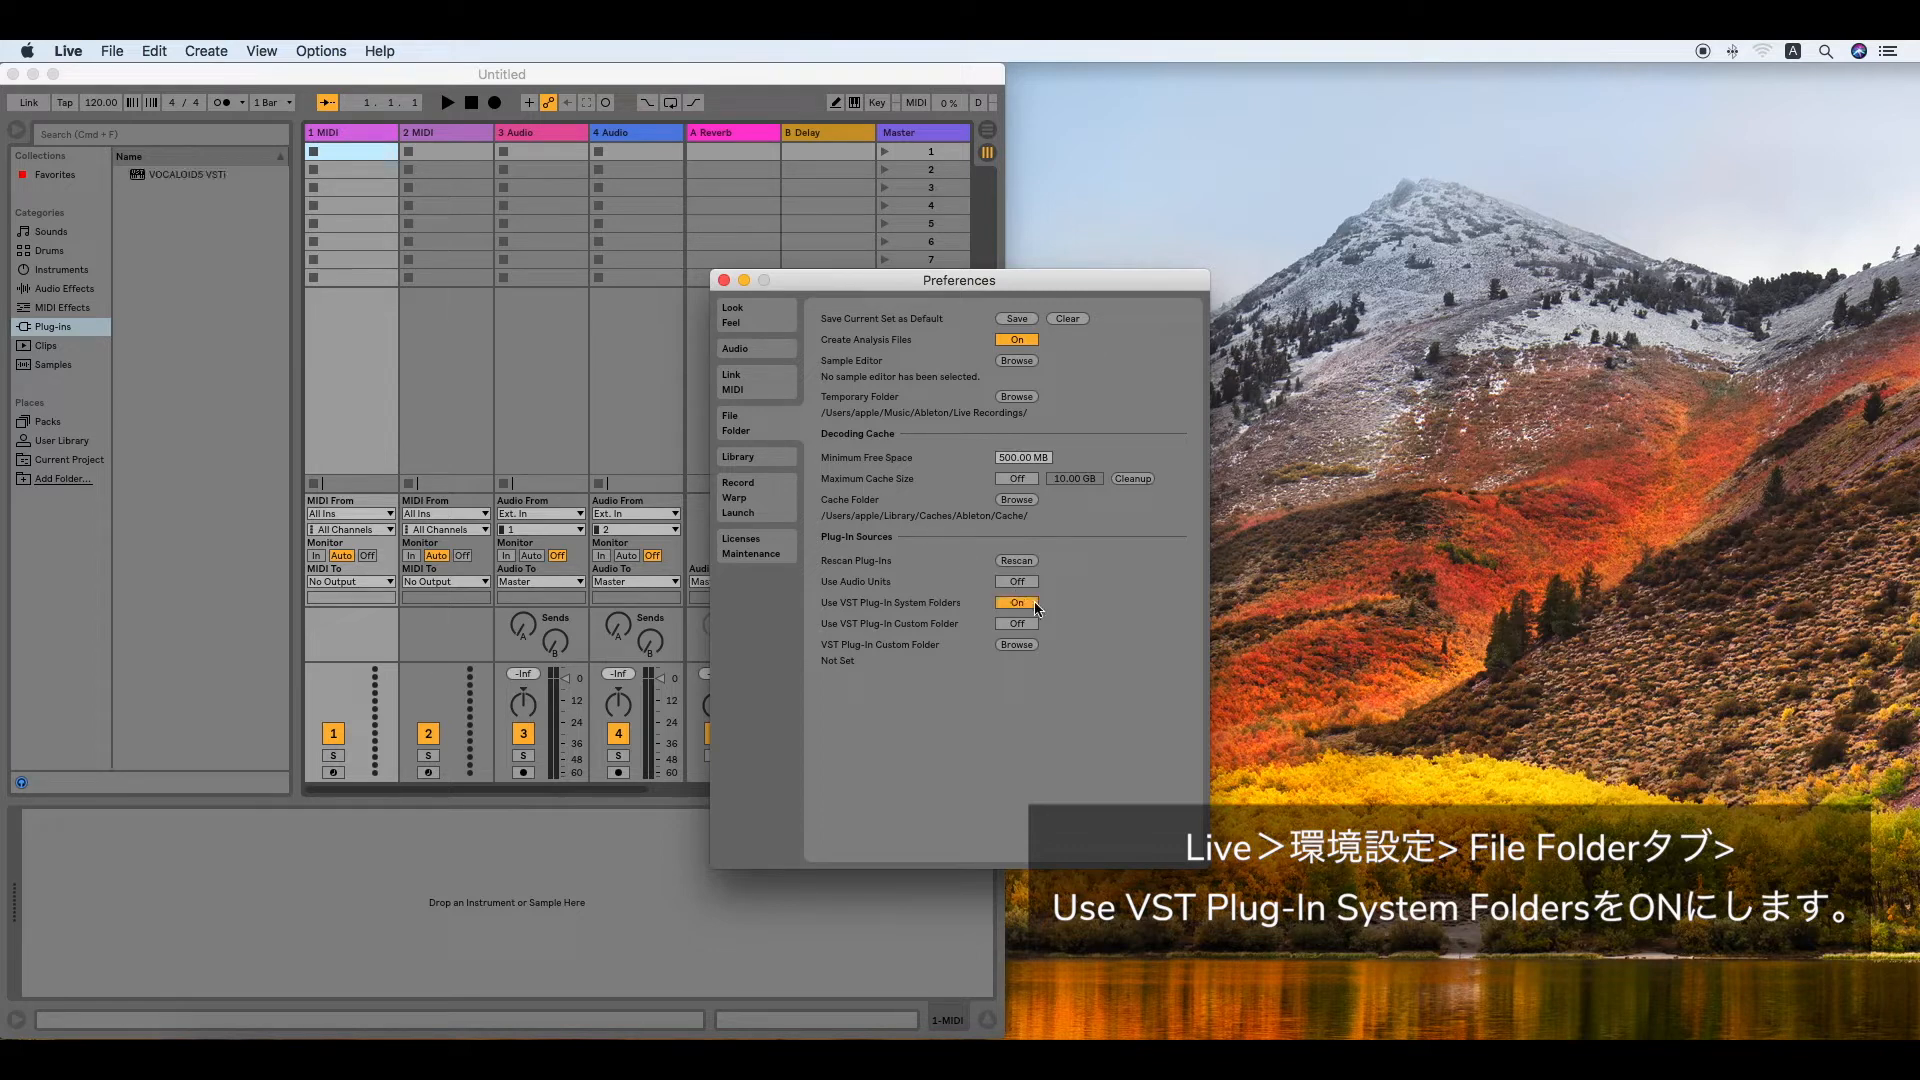
mouse_move(726, 282)
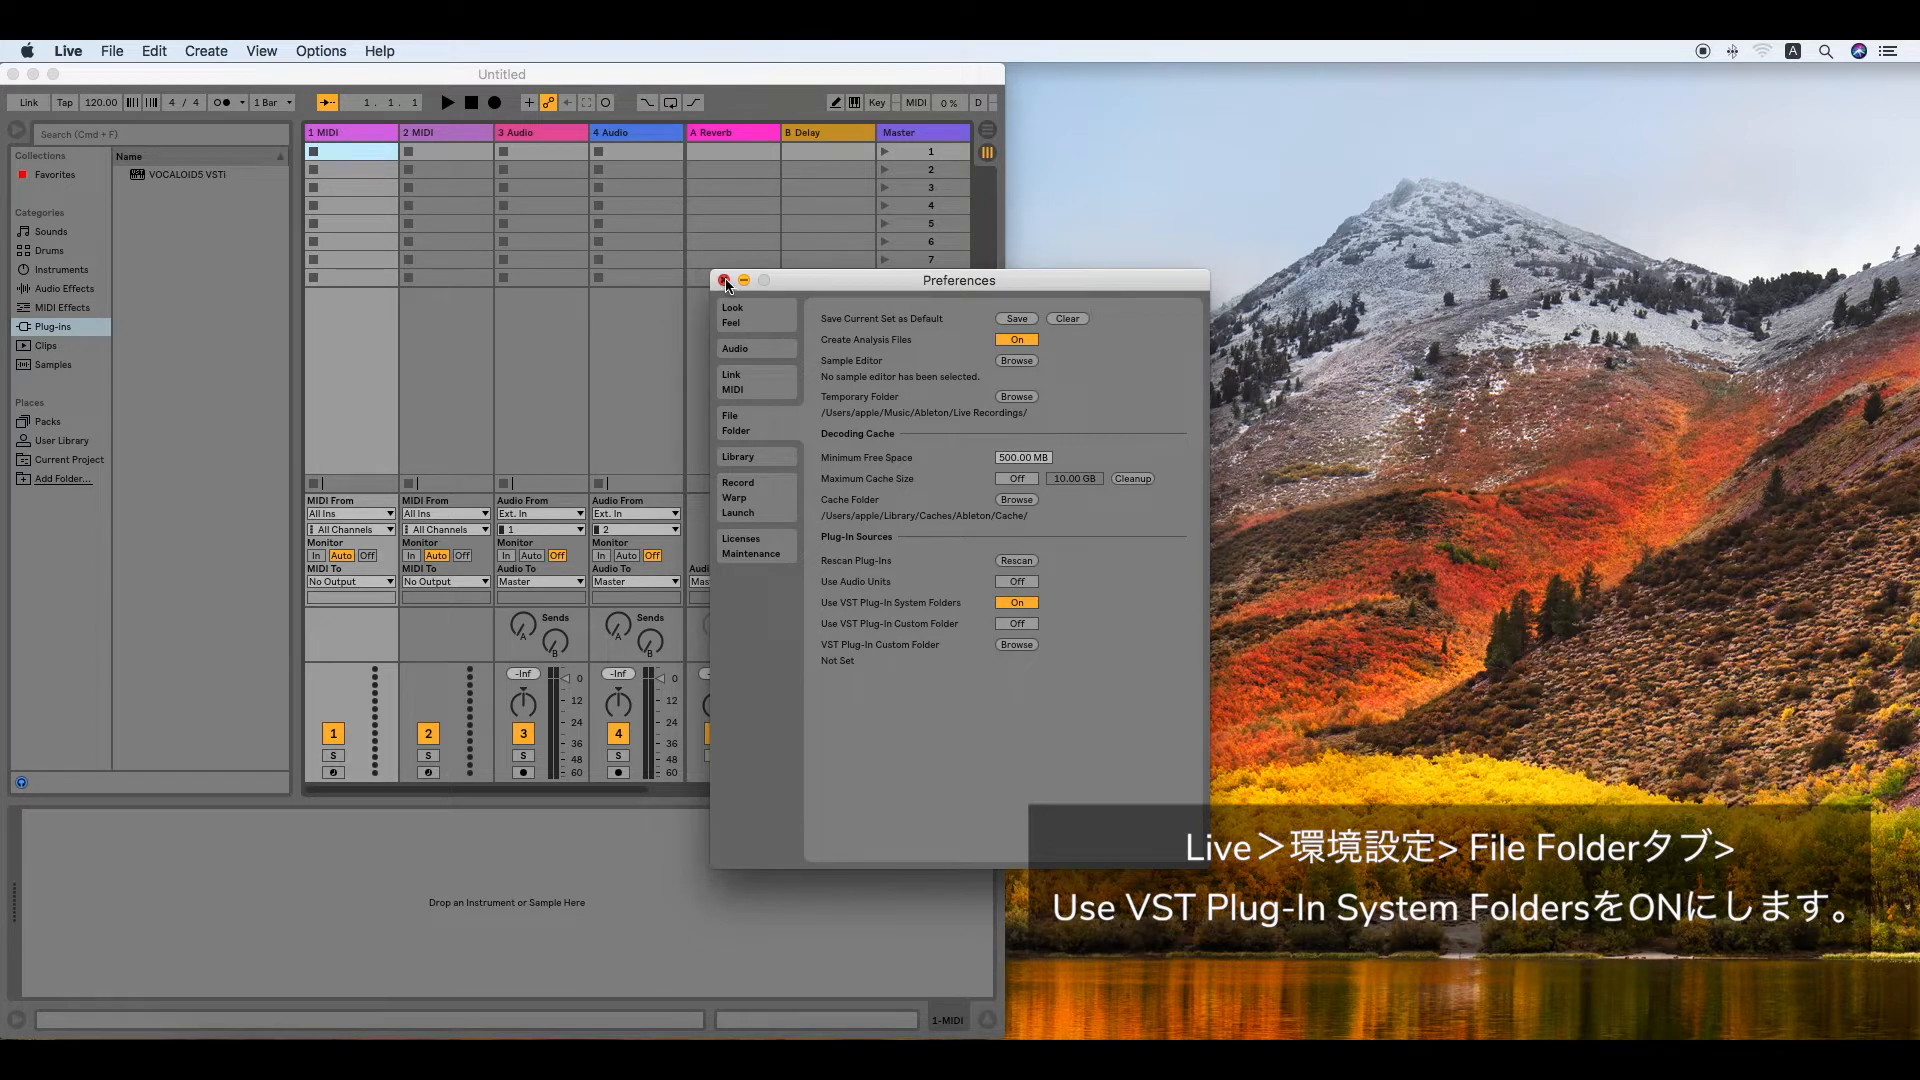
left_click(724, 280)
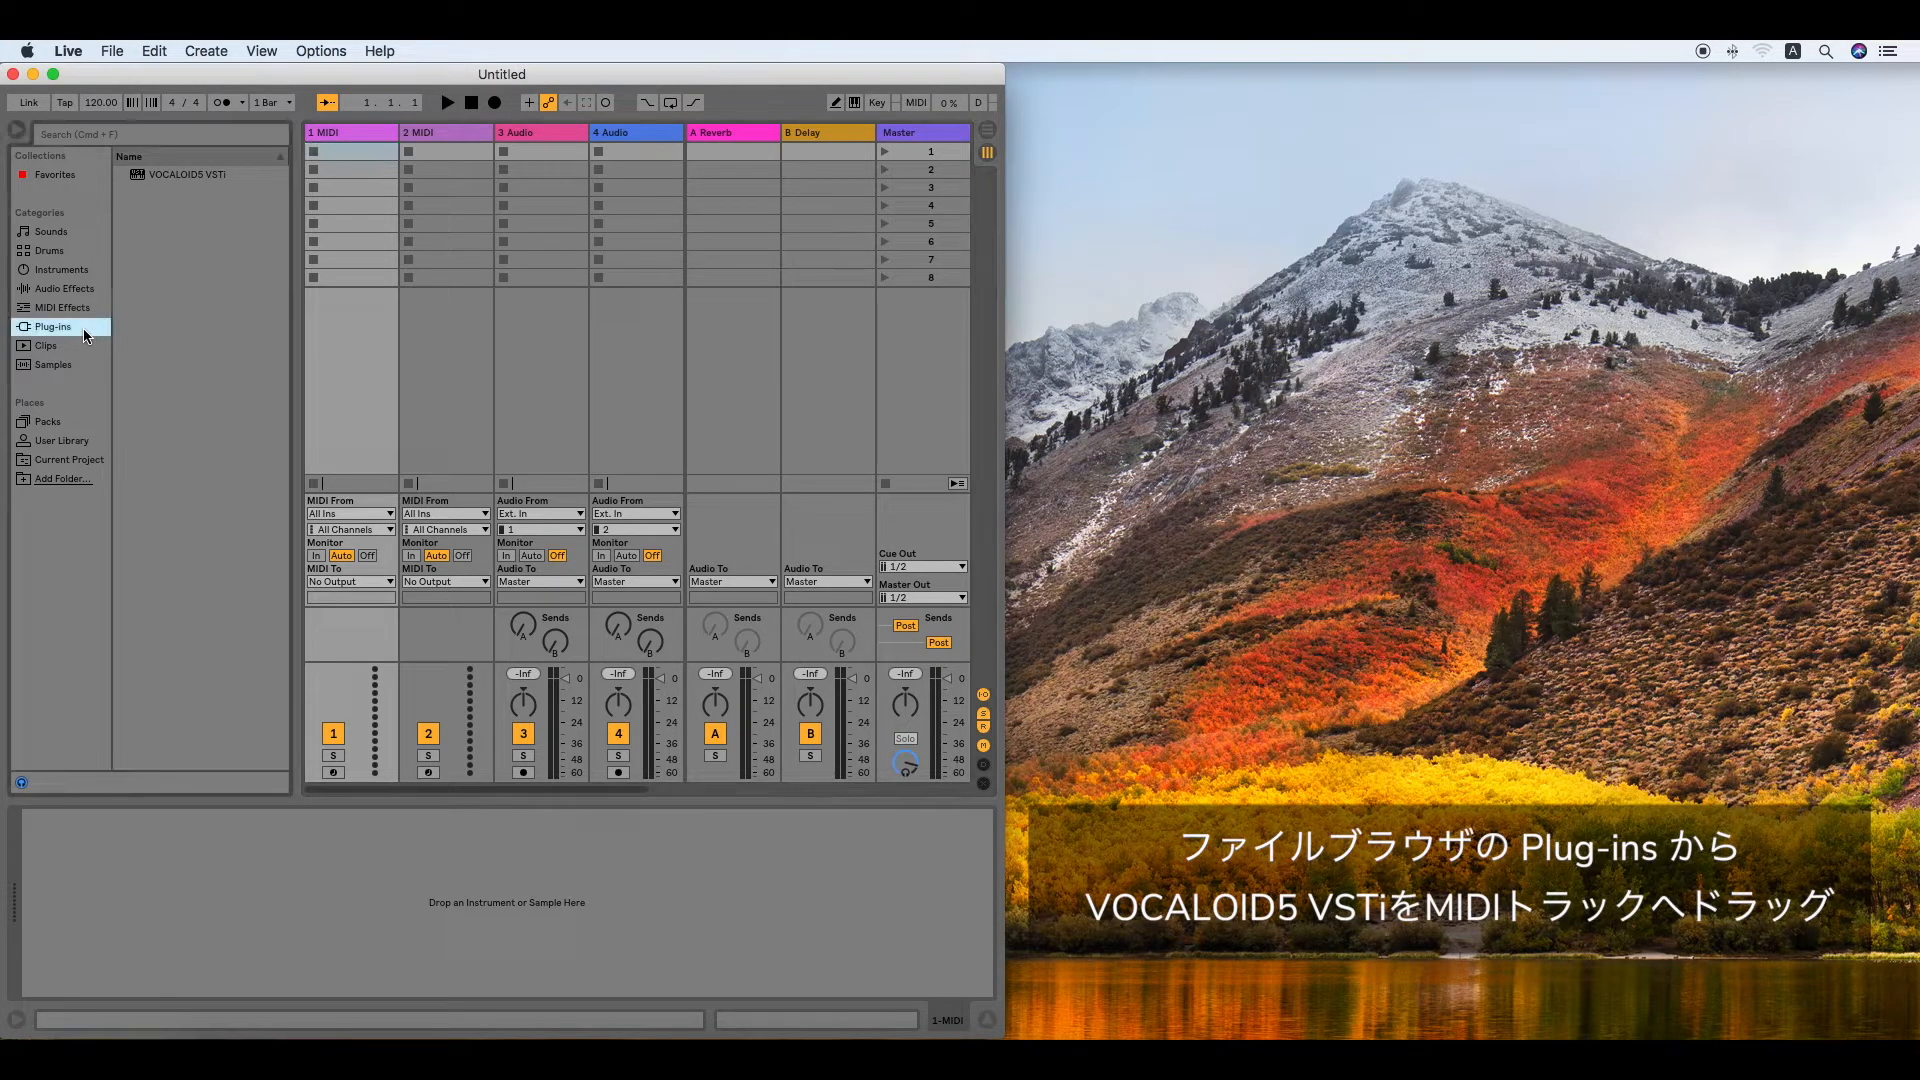
mouse_move(192, 214)
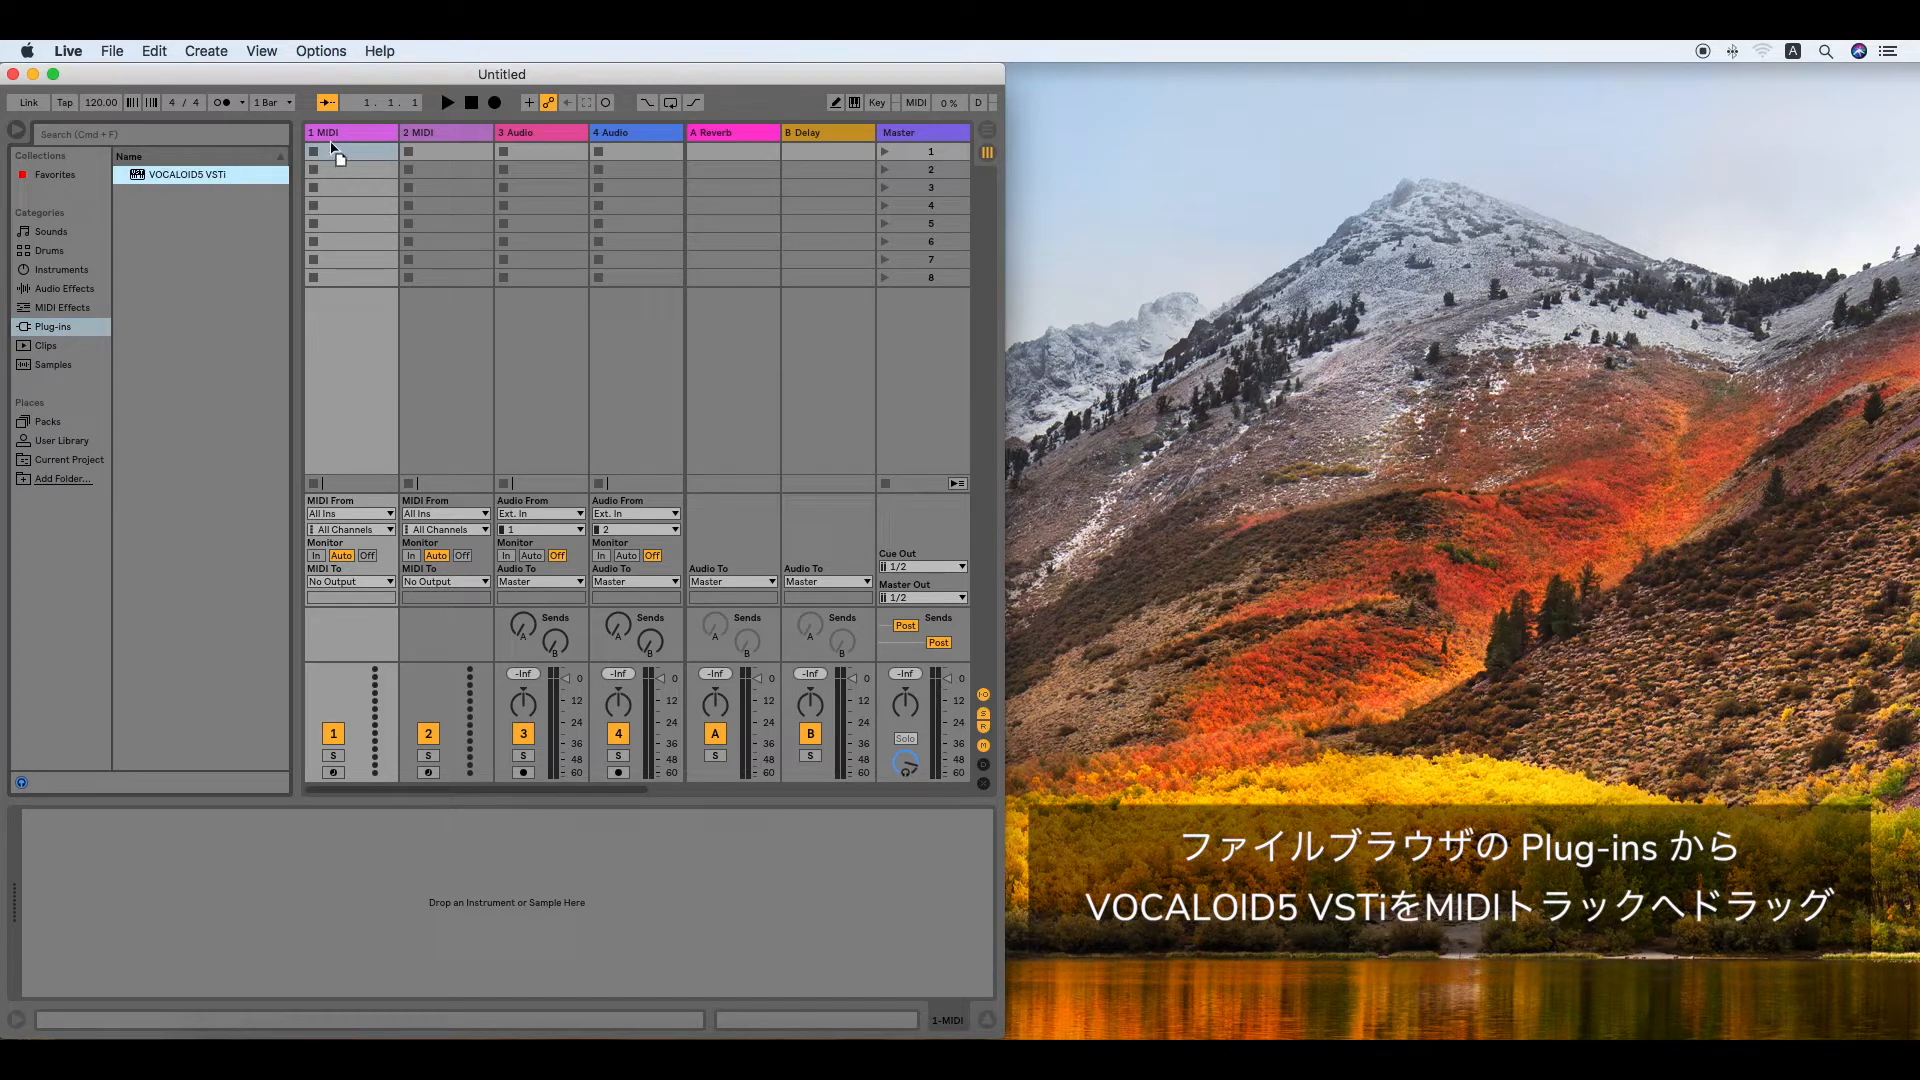
Drag VOCALOID5 VSTi from the Plug-ins browser onto the 1 MIDI track
left_click_drag(202, 174, 352, 146)
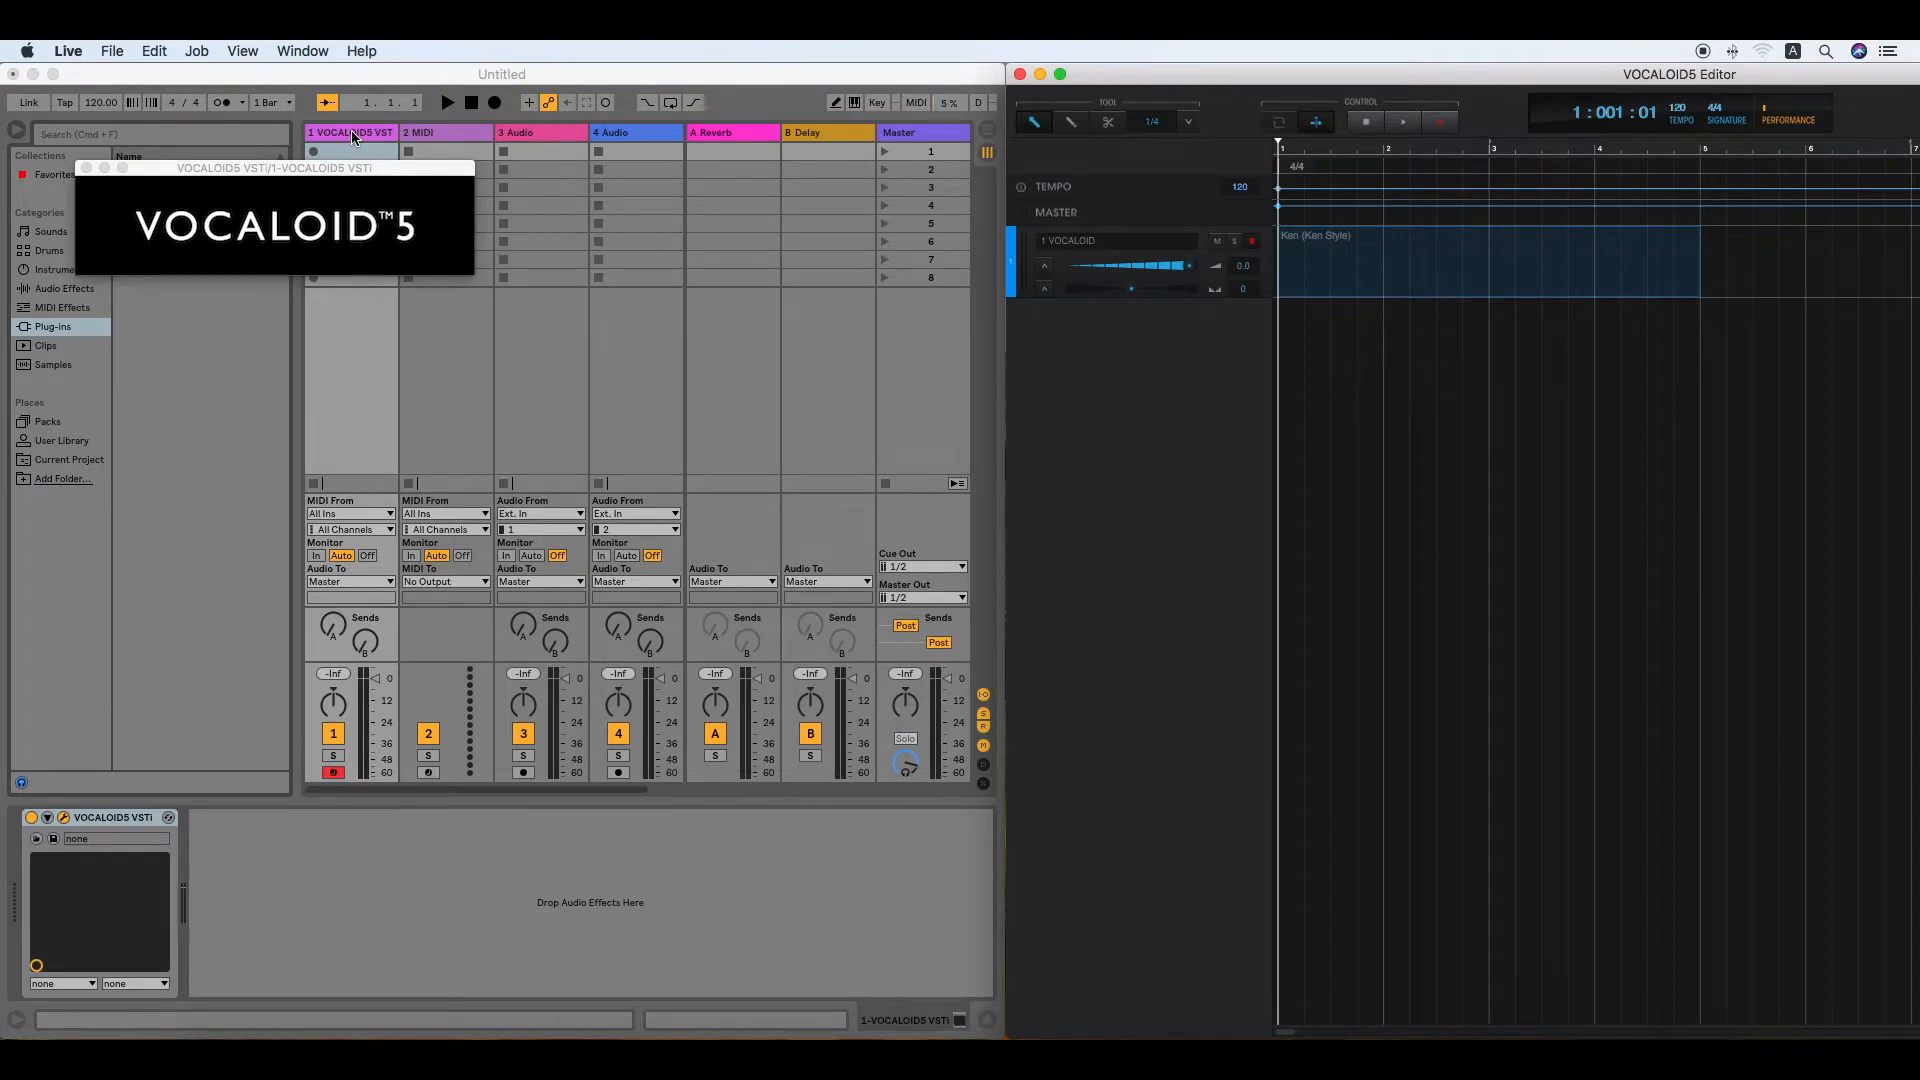
mouse_move(956, 172)
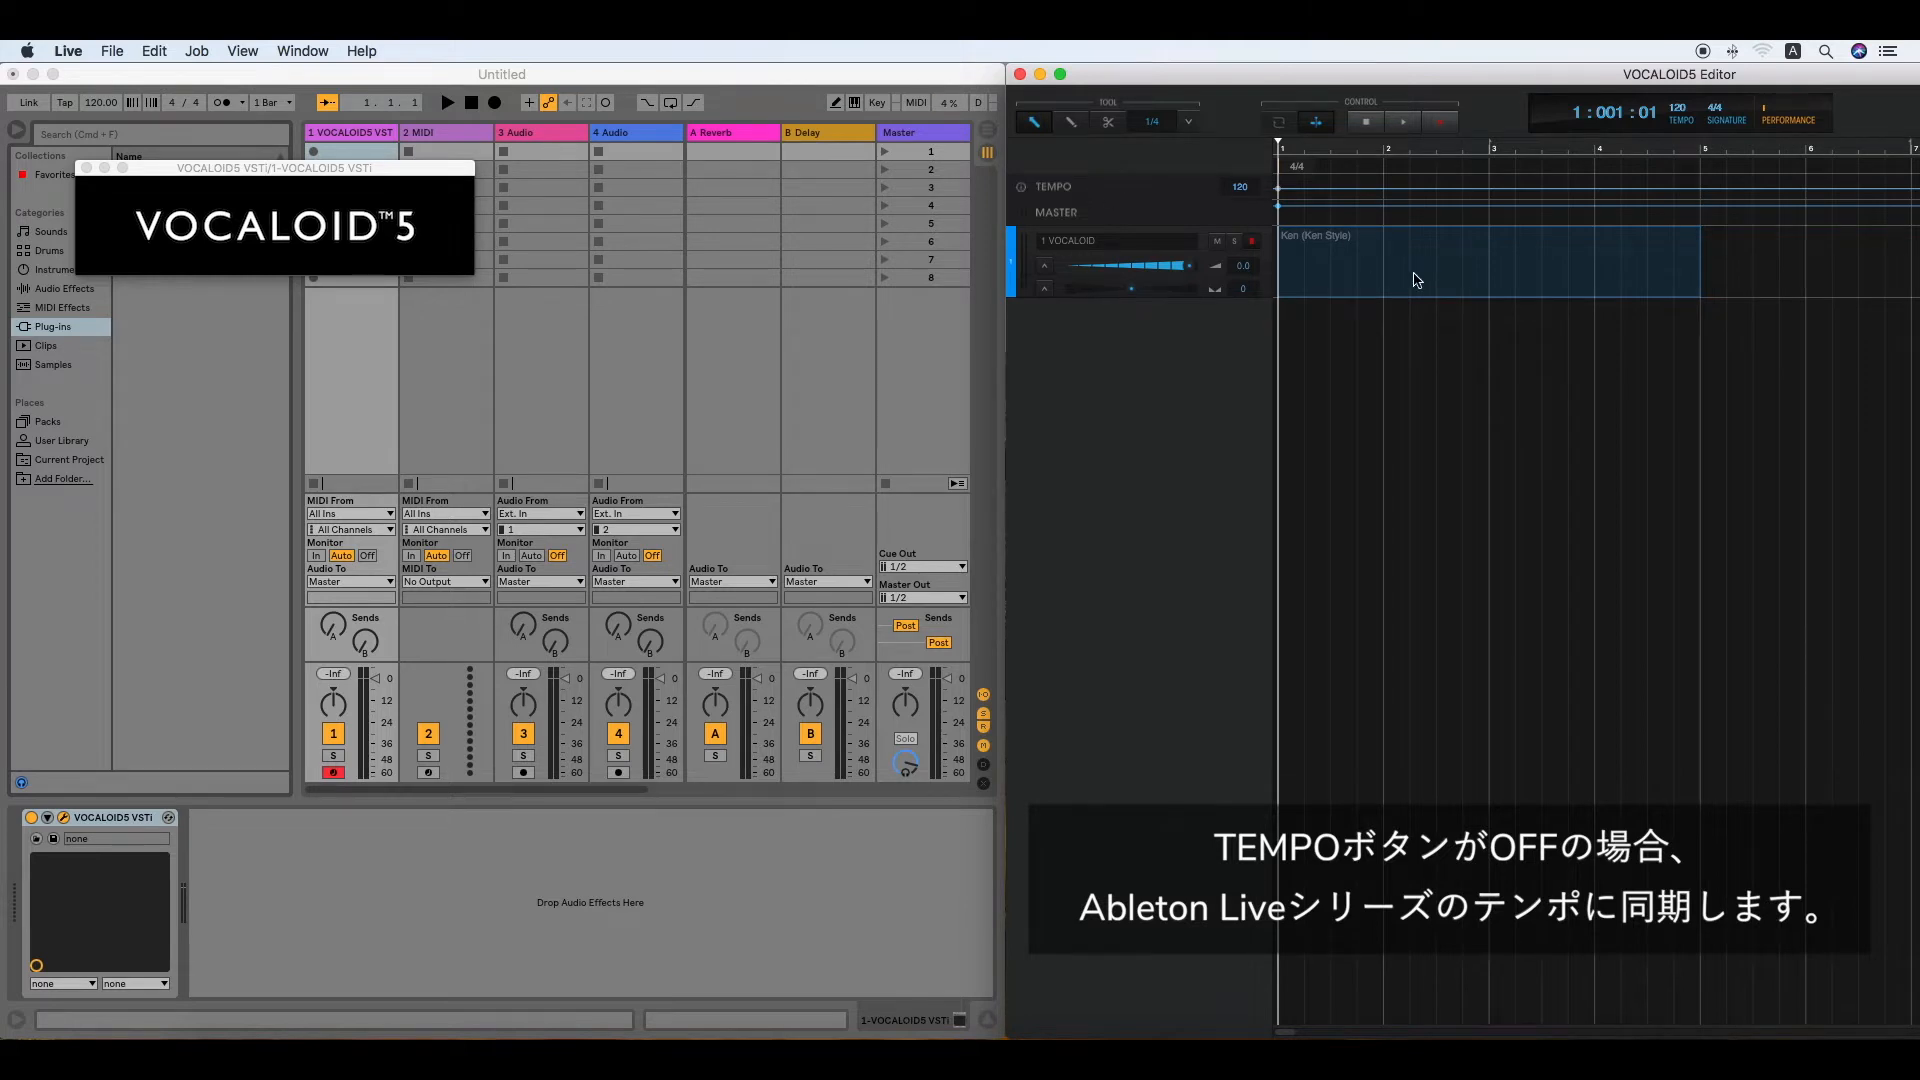
Choose Amy as the part's voice, then return to the Musical Editor piano roll
double_click(1469, 264)
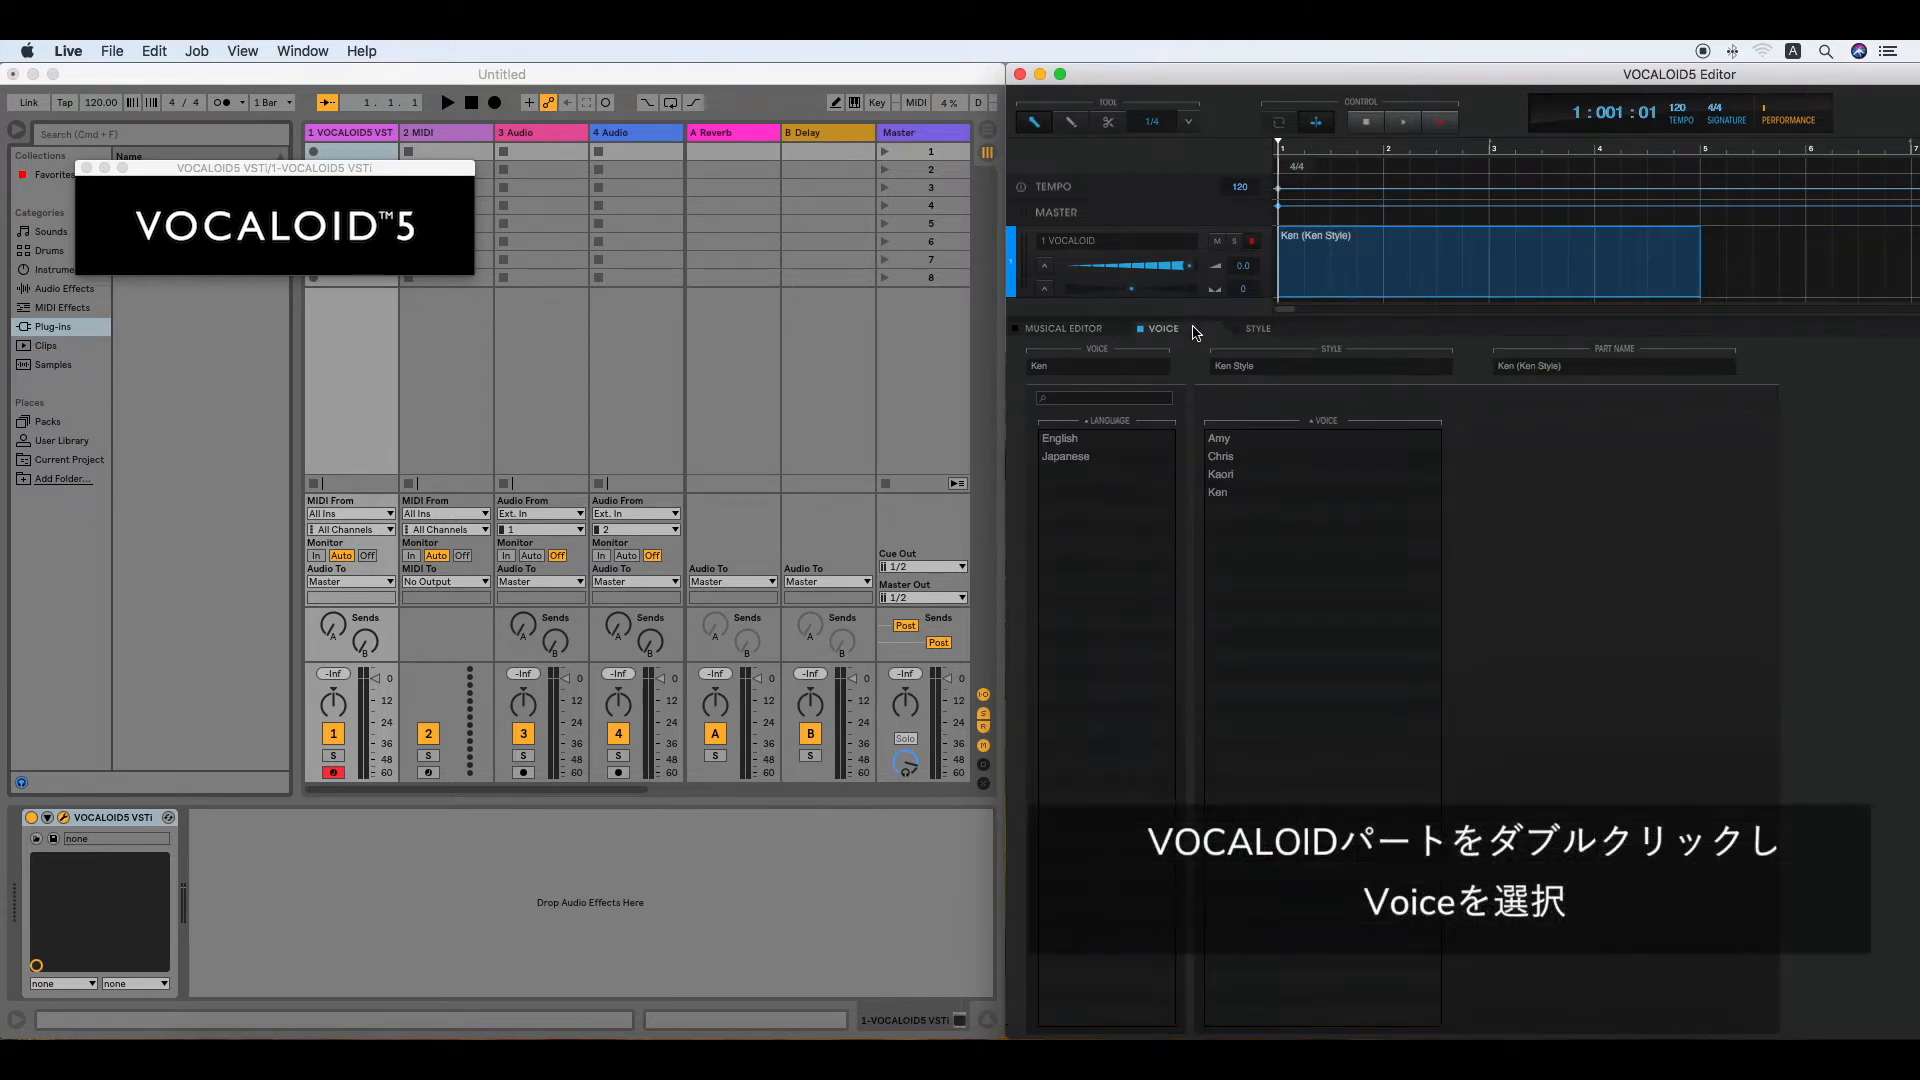
left_click(1218, 438)
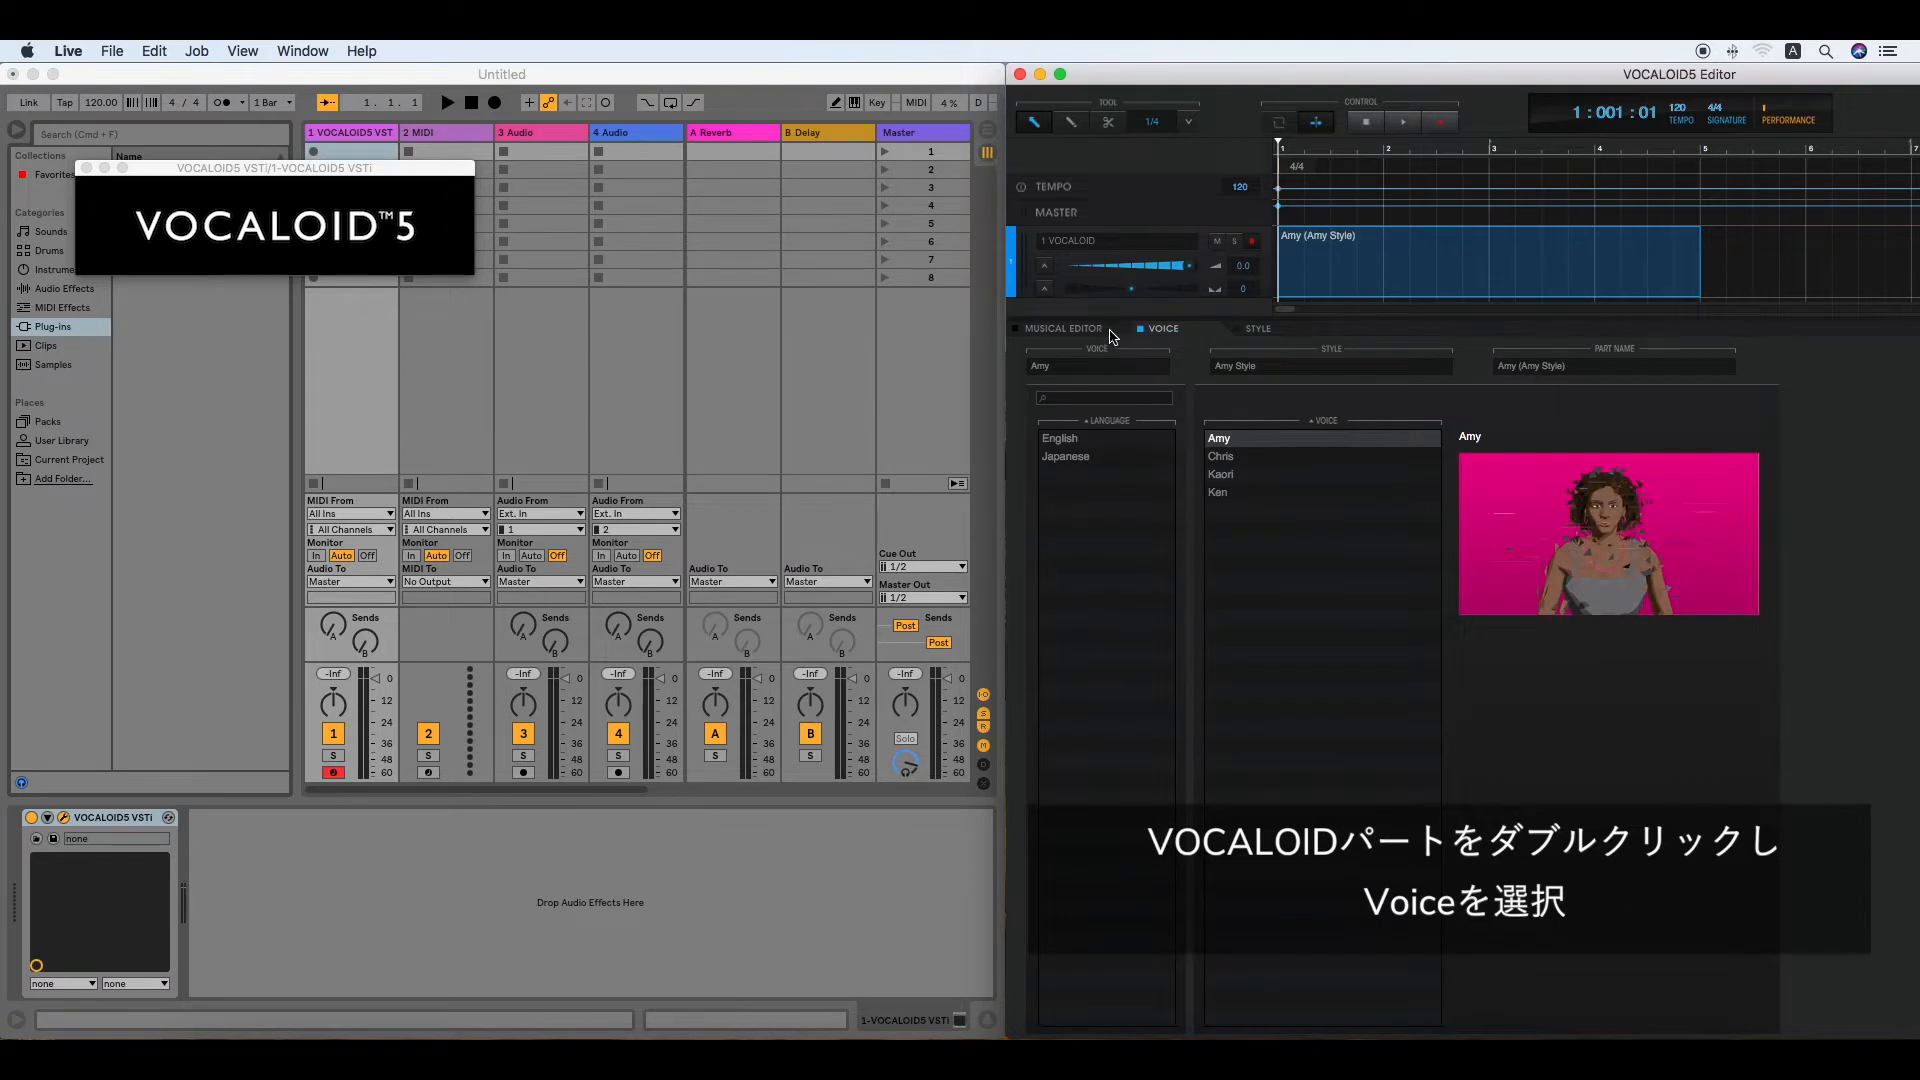
left_click(1060, 328)
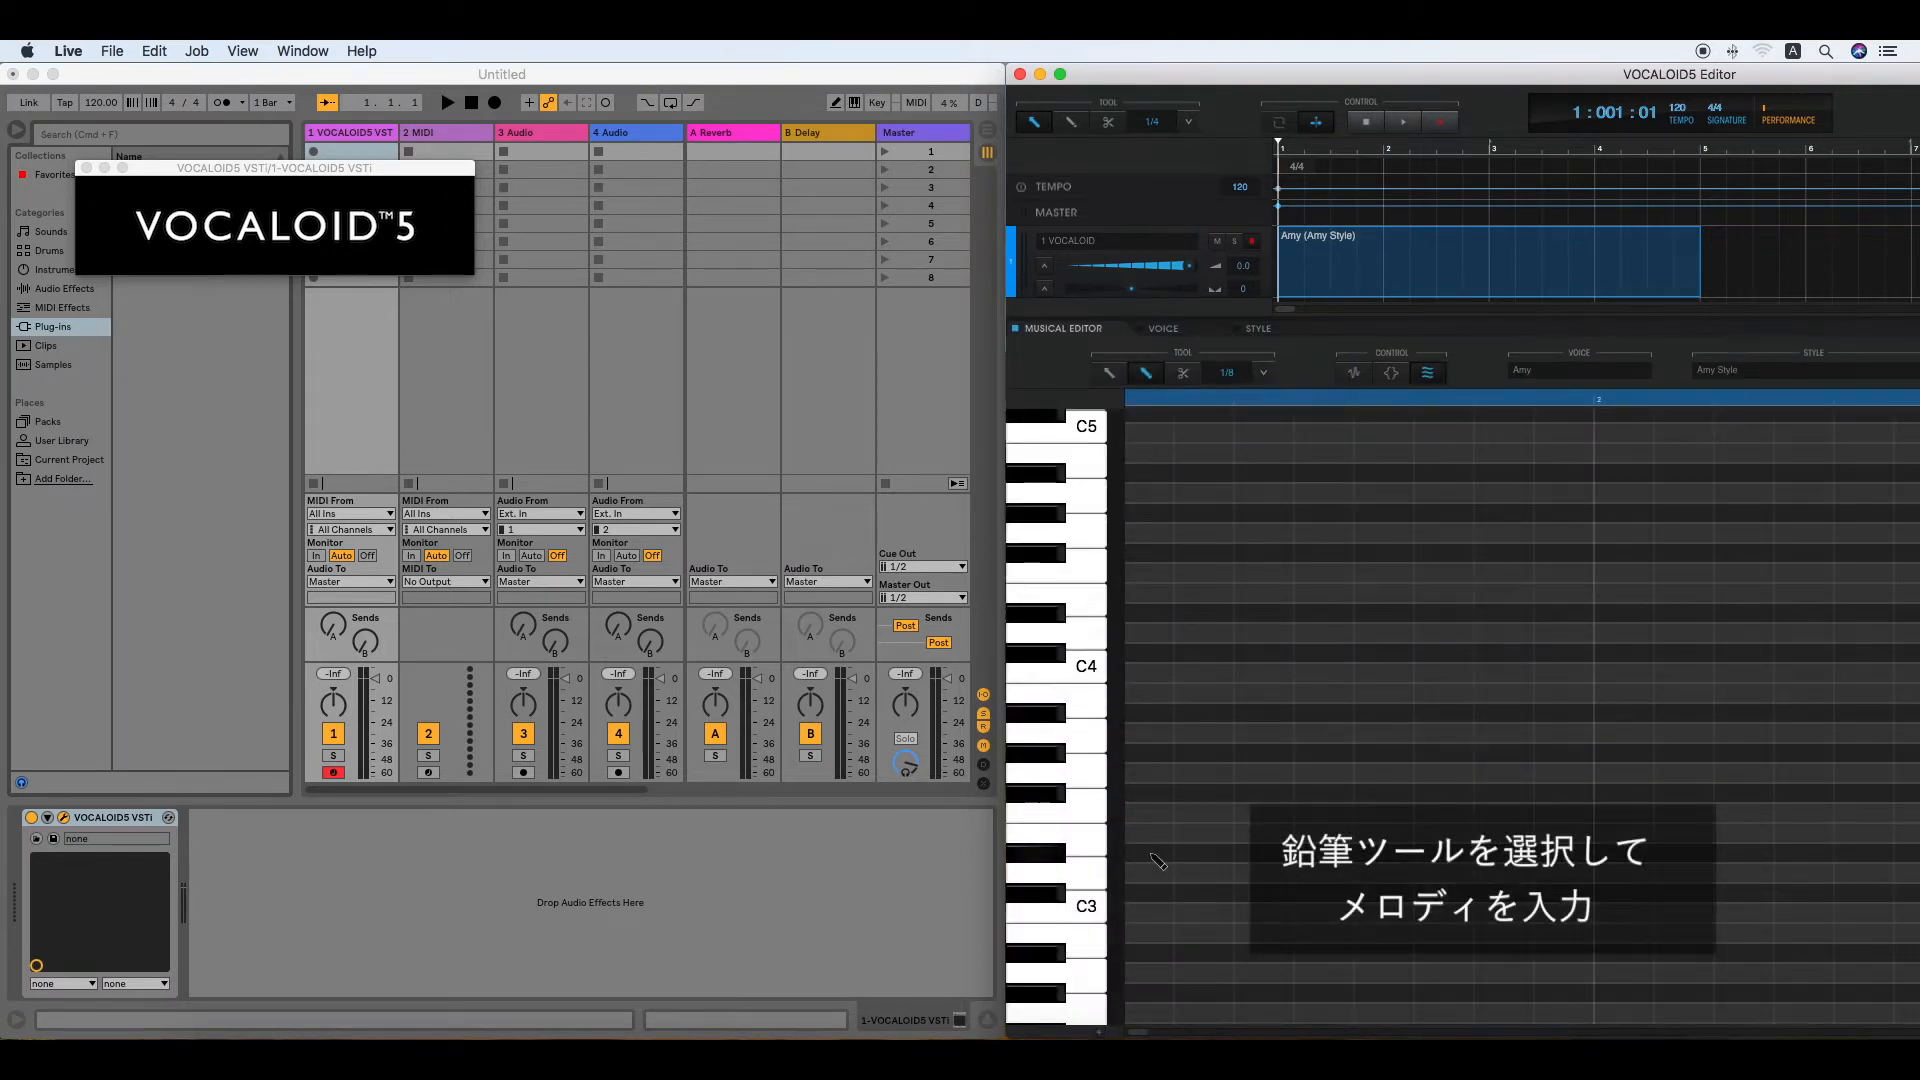
left_click(1181, 818)
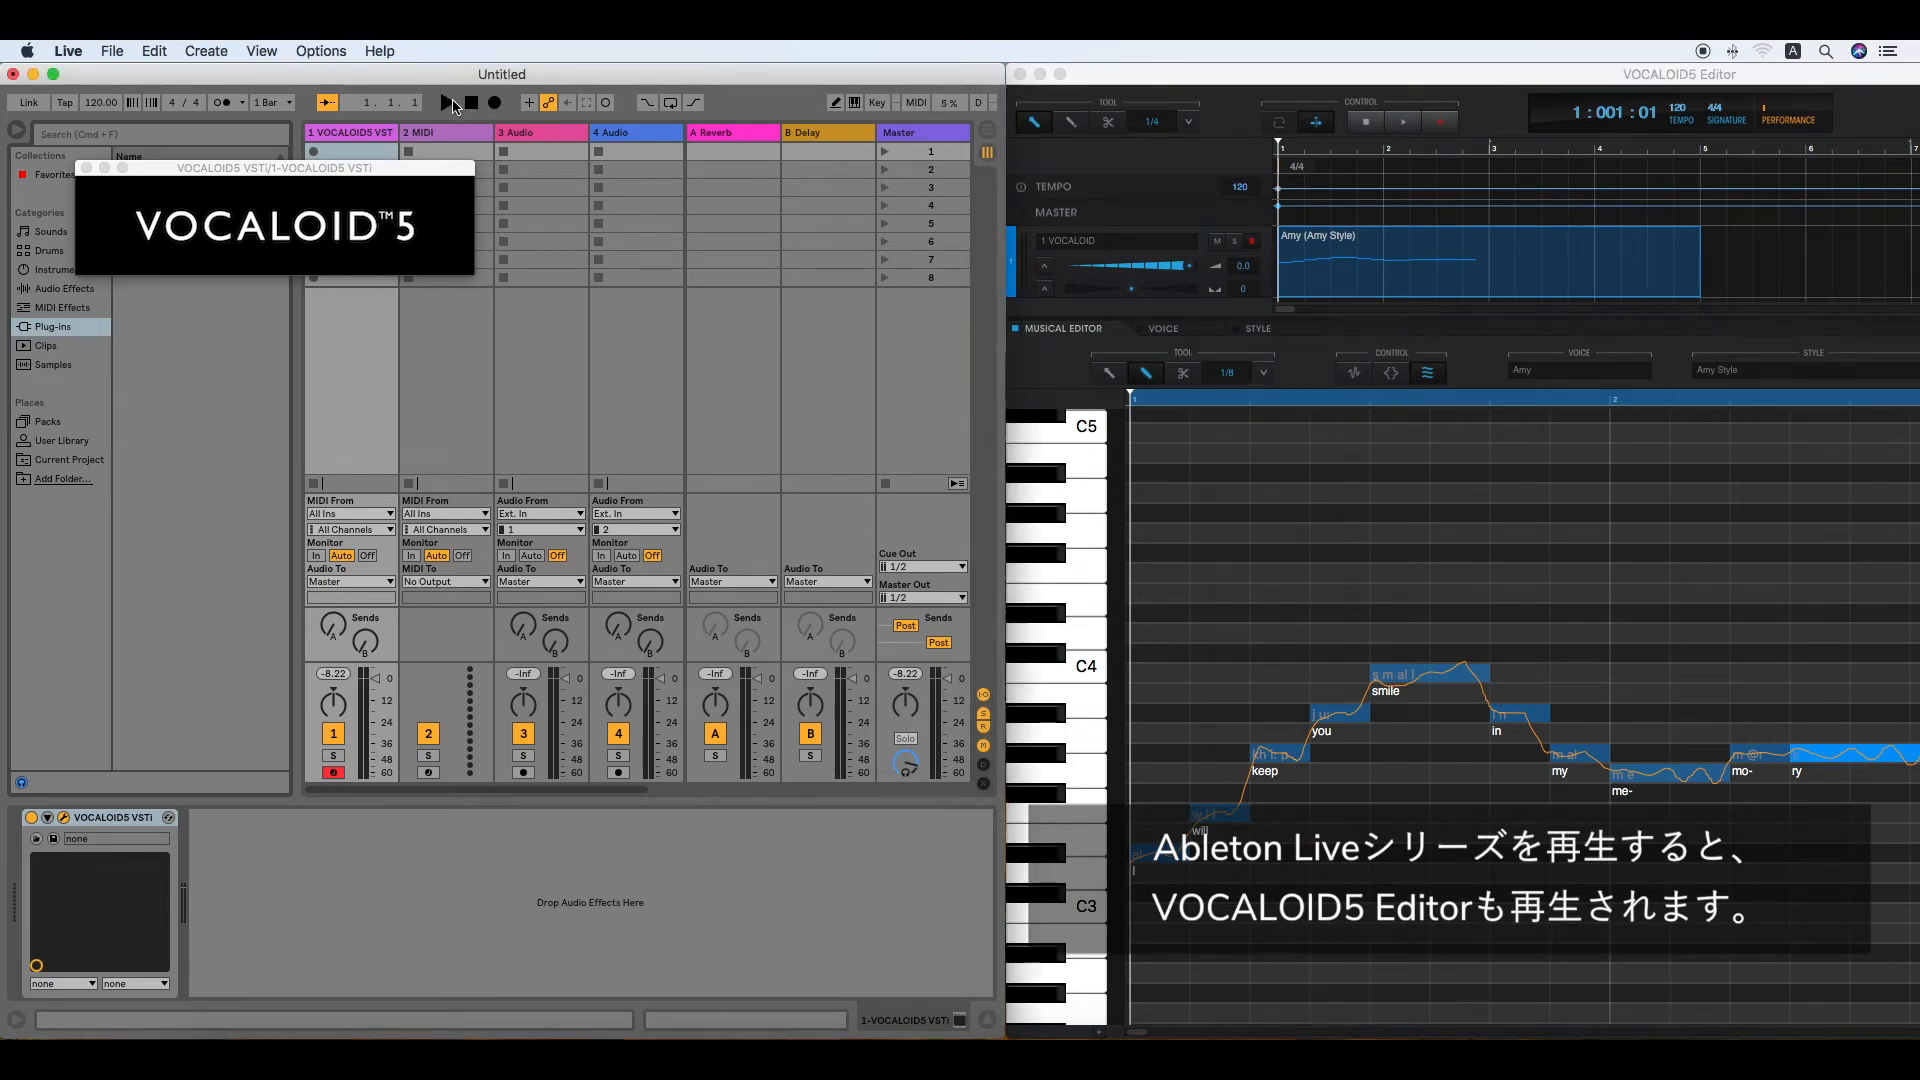
Play the set to hear Amy sing the melody, then stop at bar 4
left_click(444, 102)
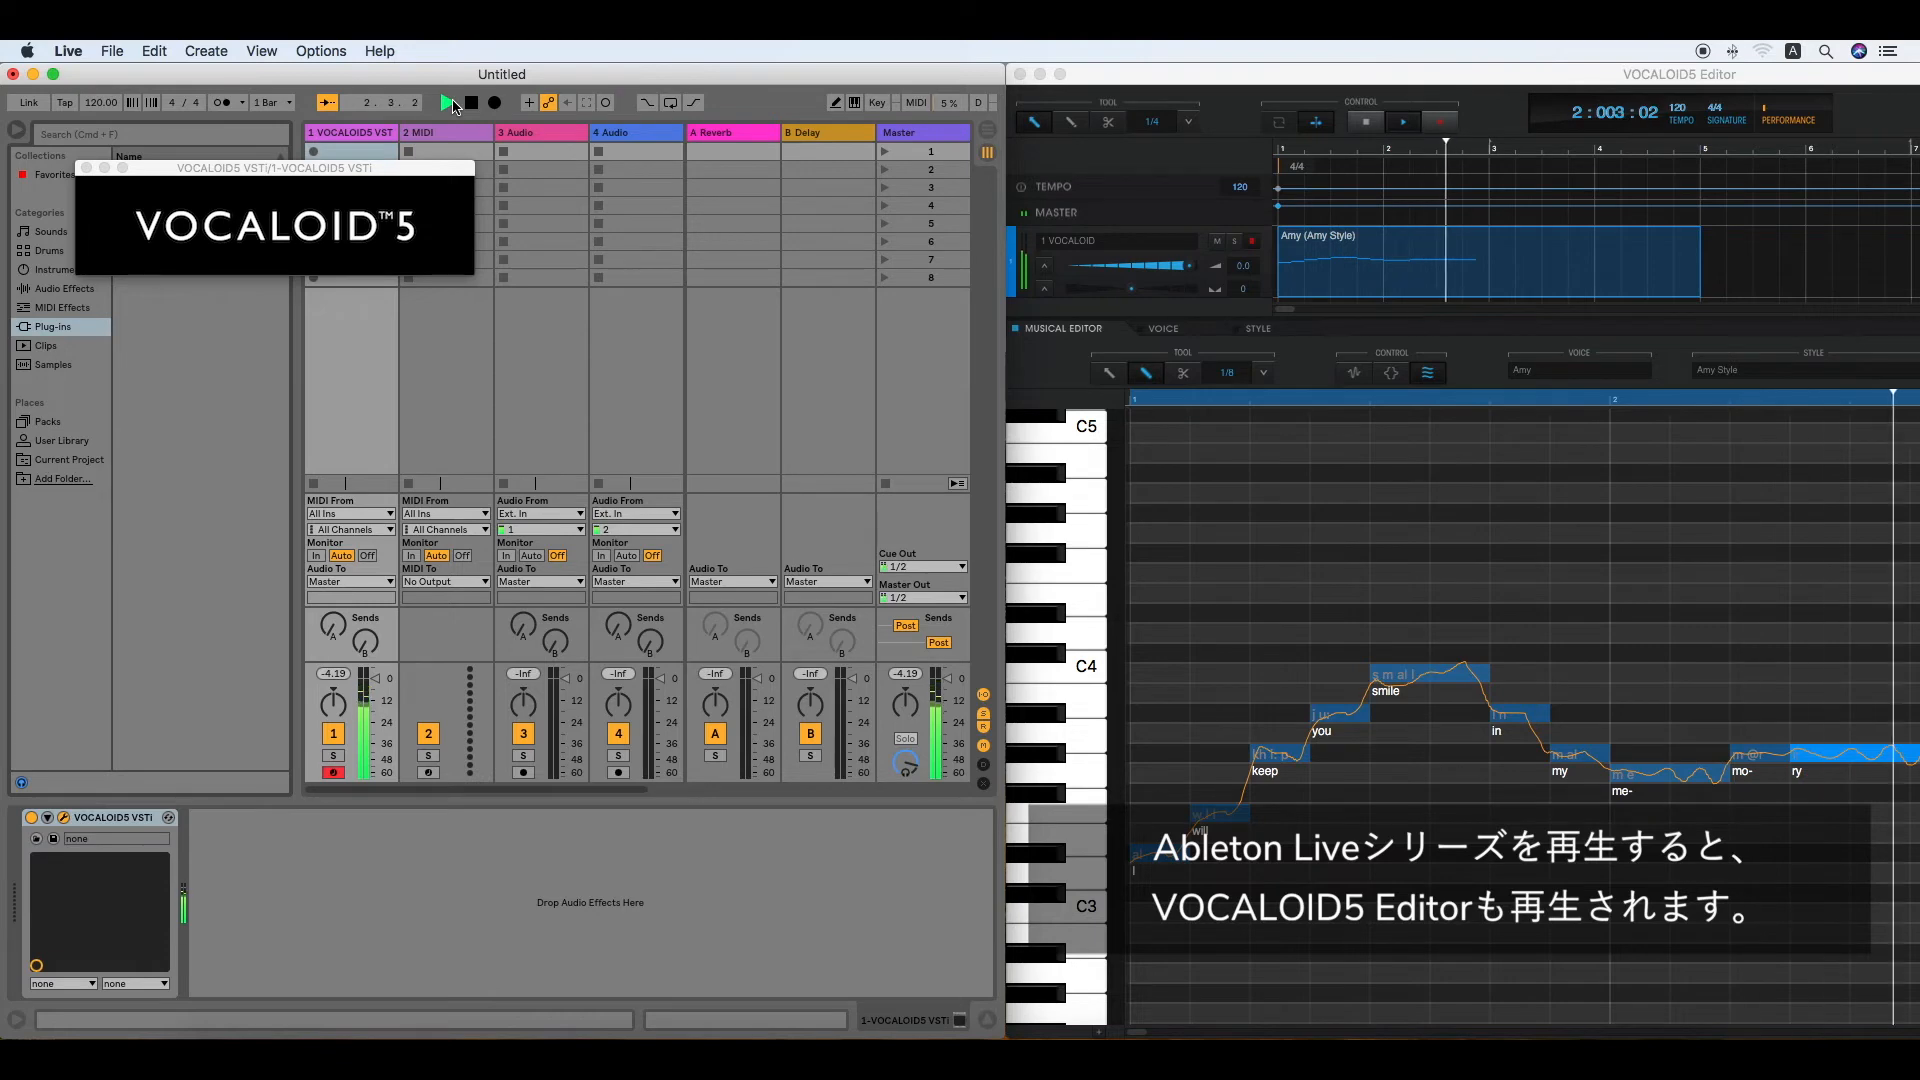
left_click(446, 102)
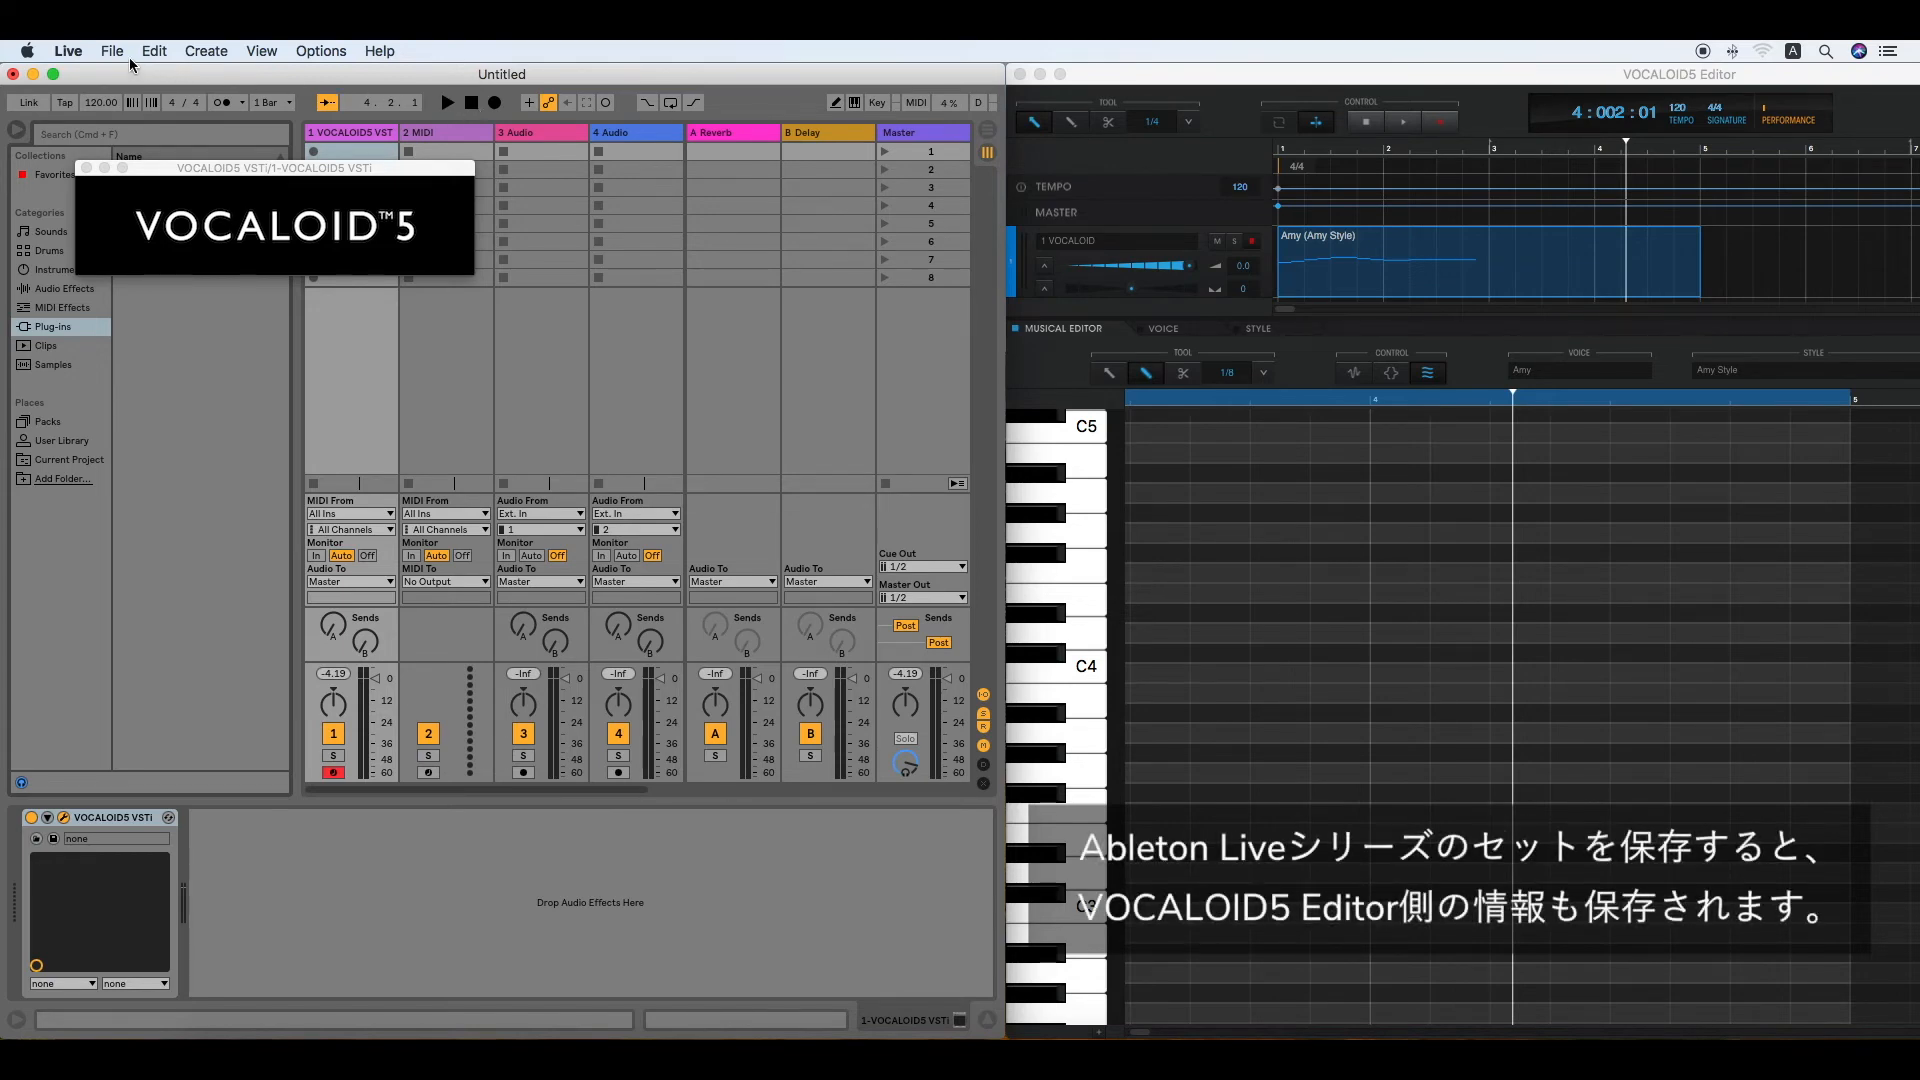
Save the Live set as My_Live_Set on the Desktop via Save Live Set
left_click(110, 50)
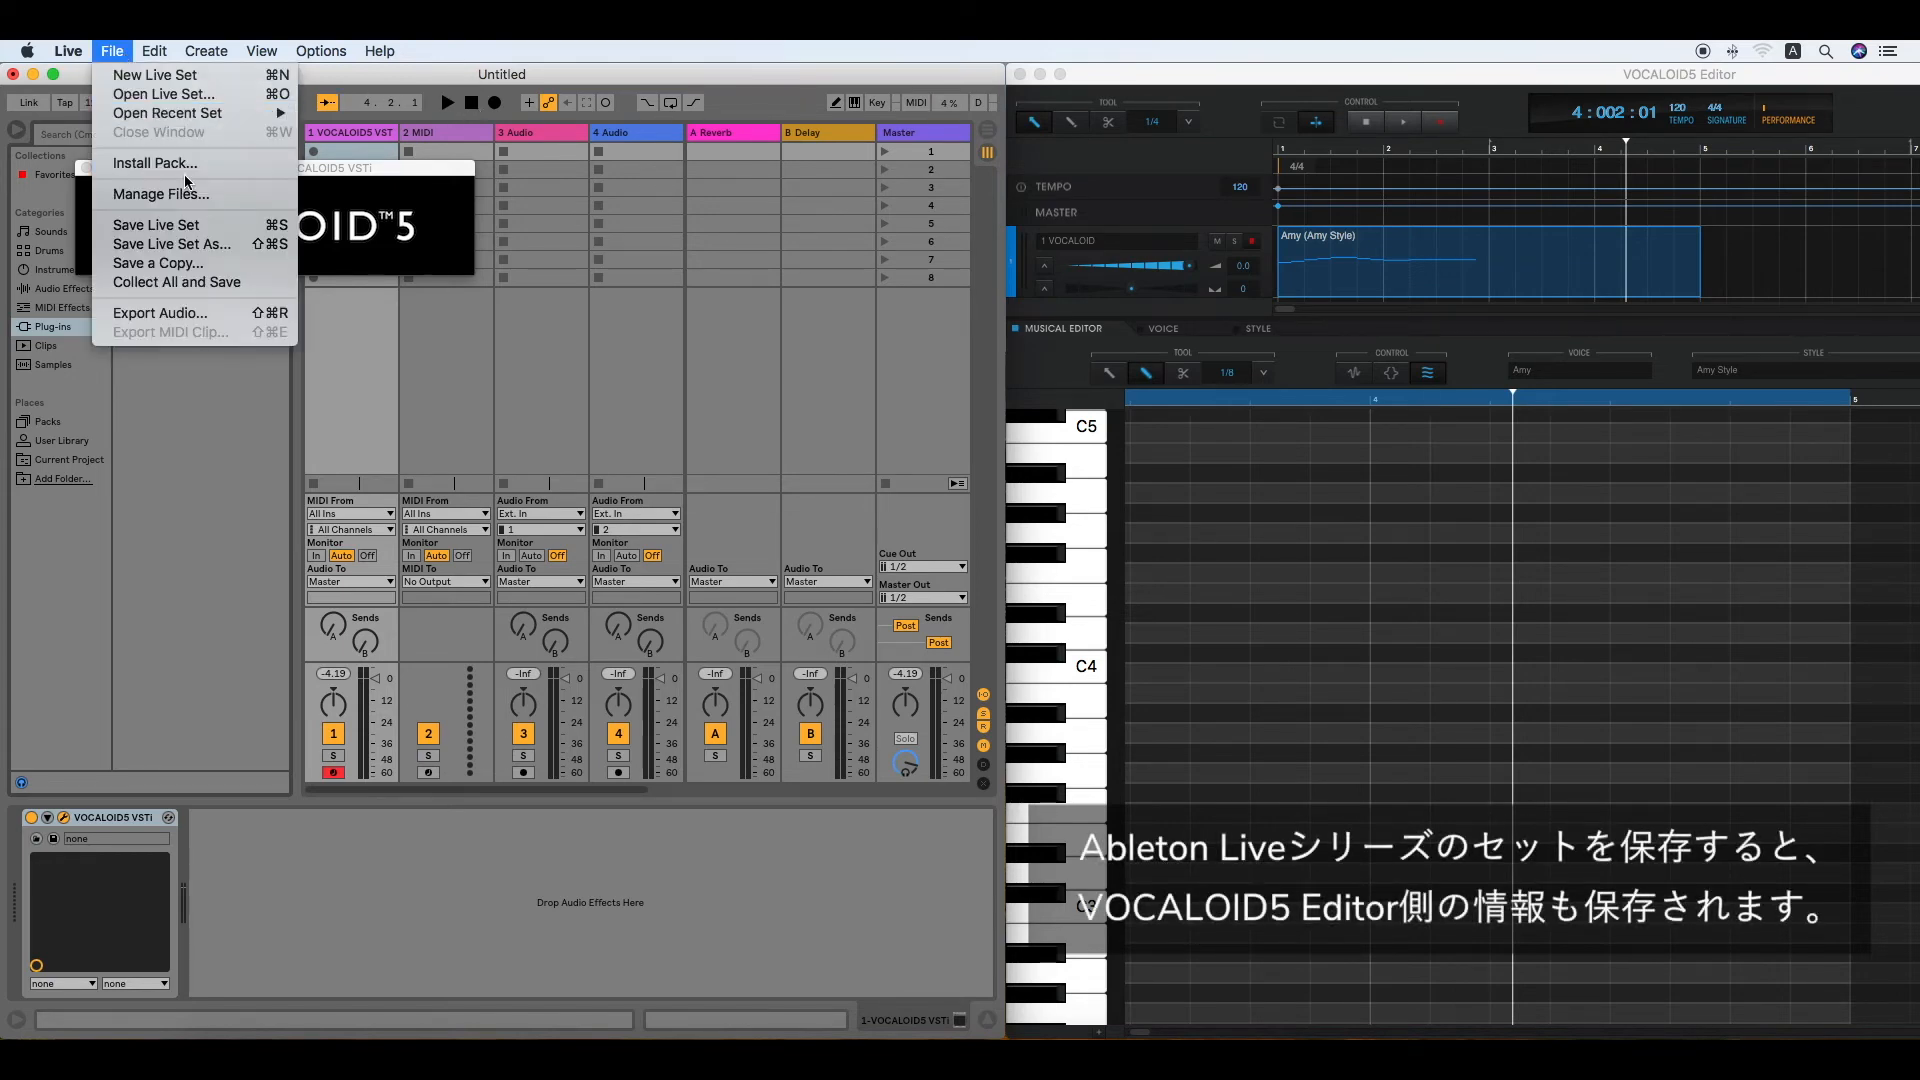
mouse_move(156, 224)
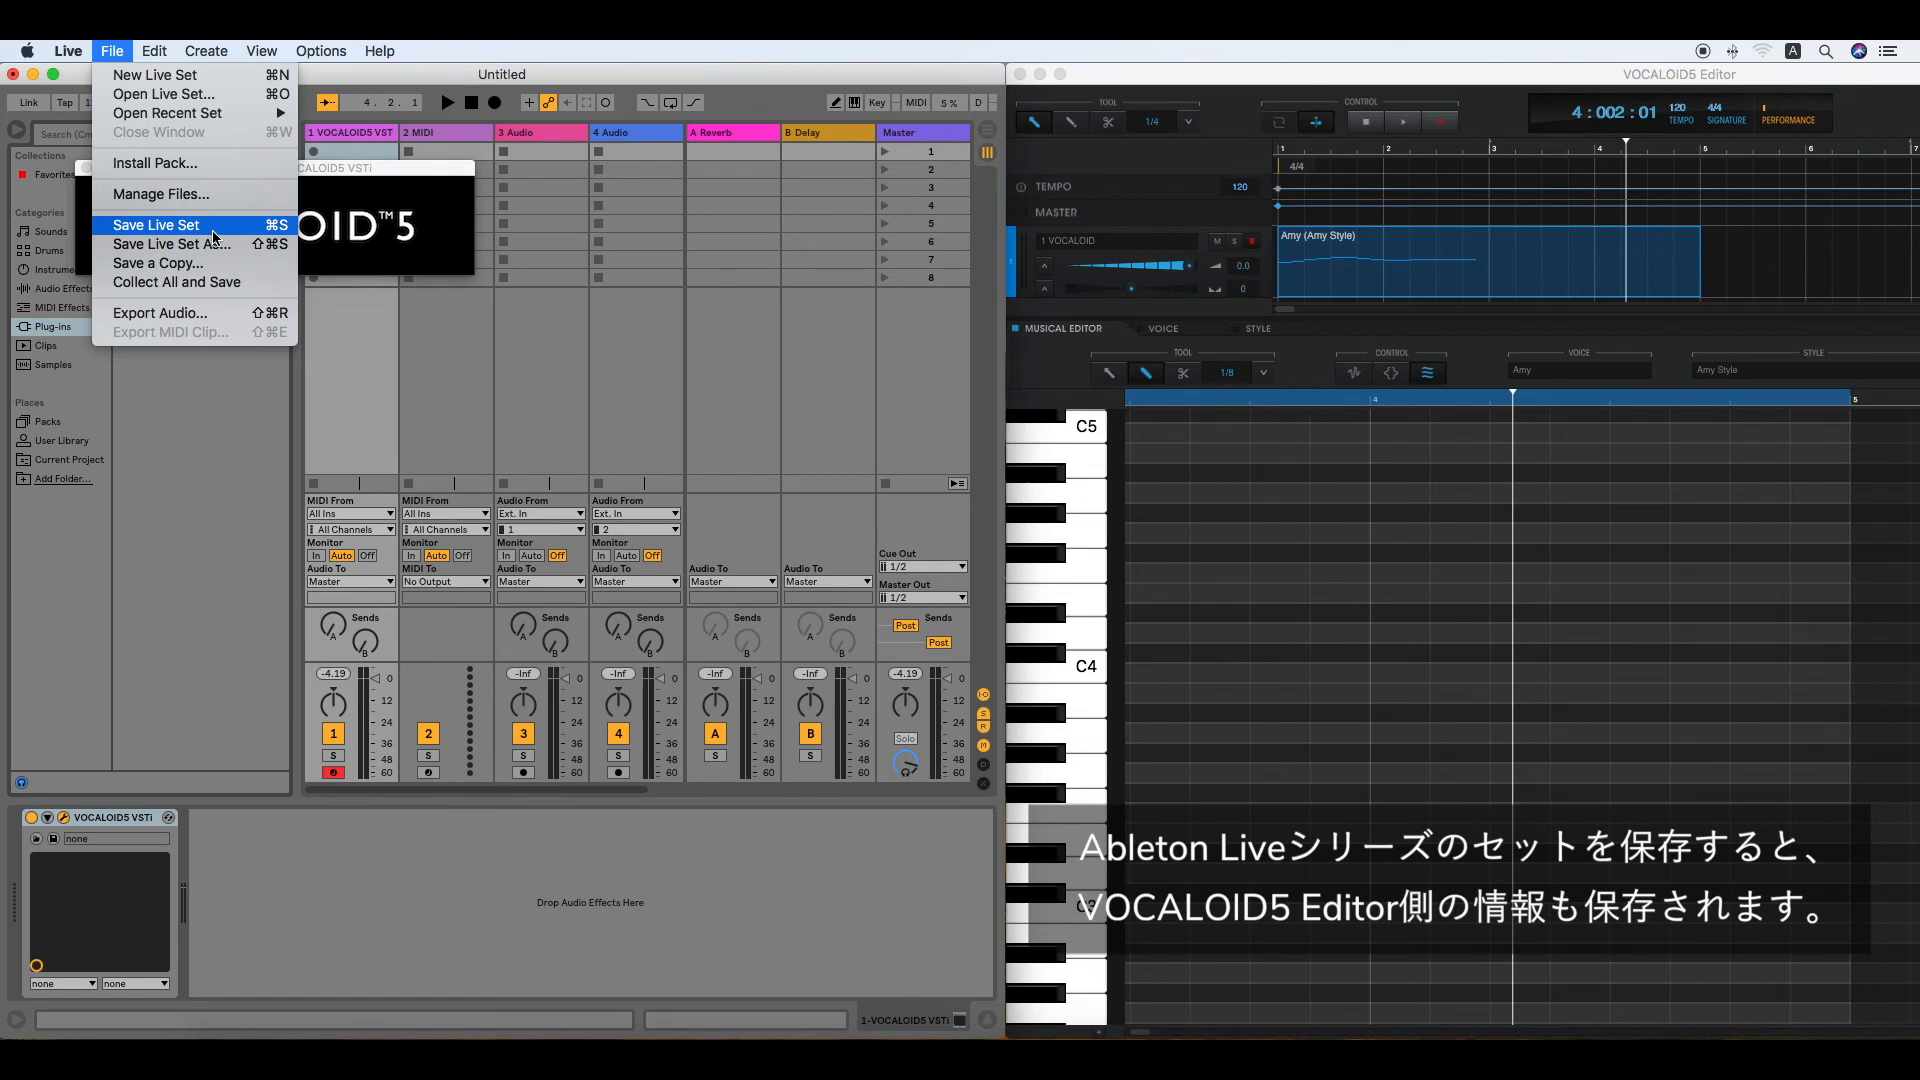
left_click(156, 224)
type("My_Live_Set.als")
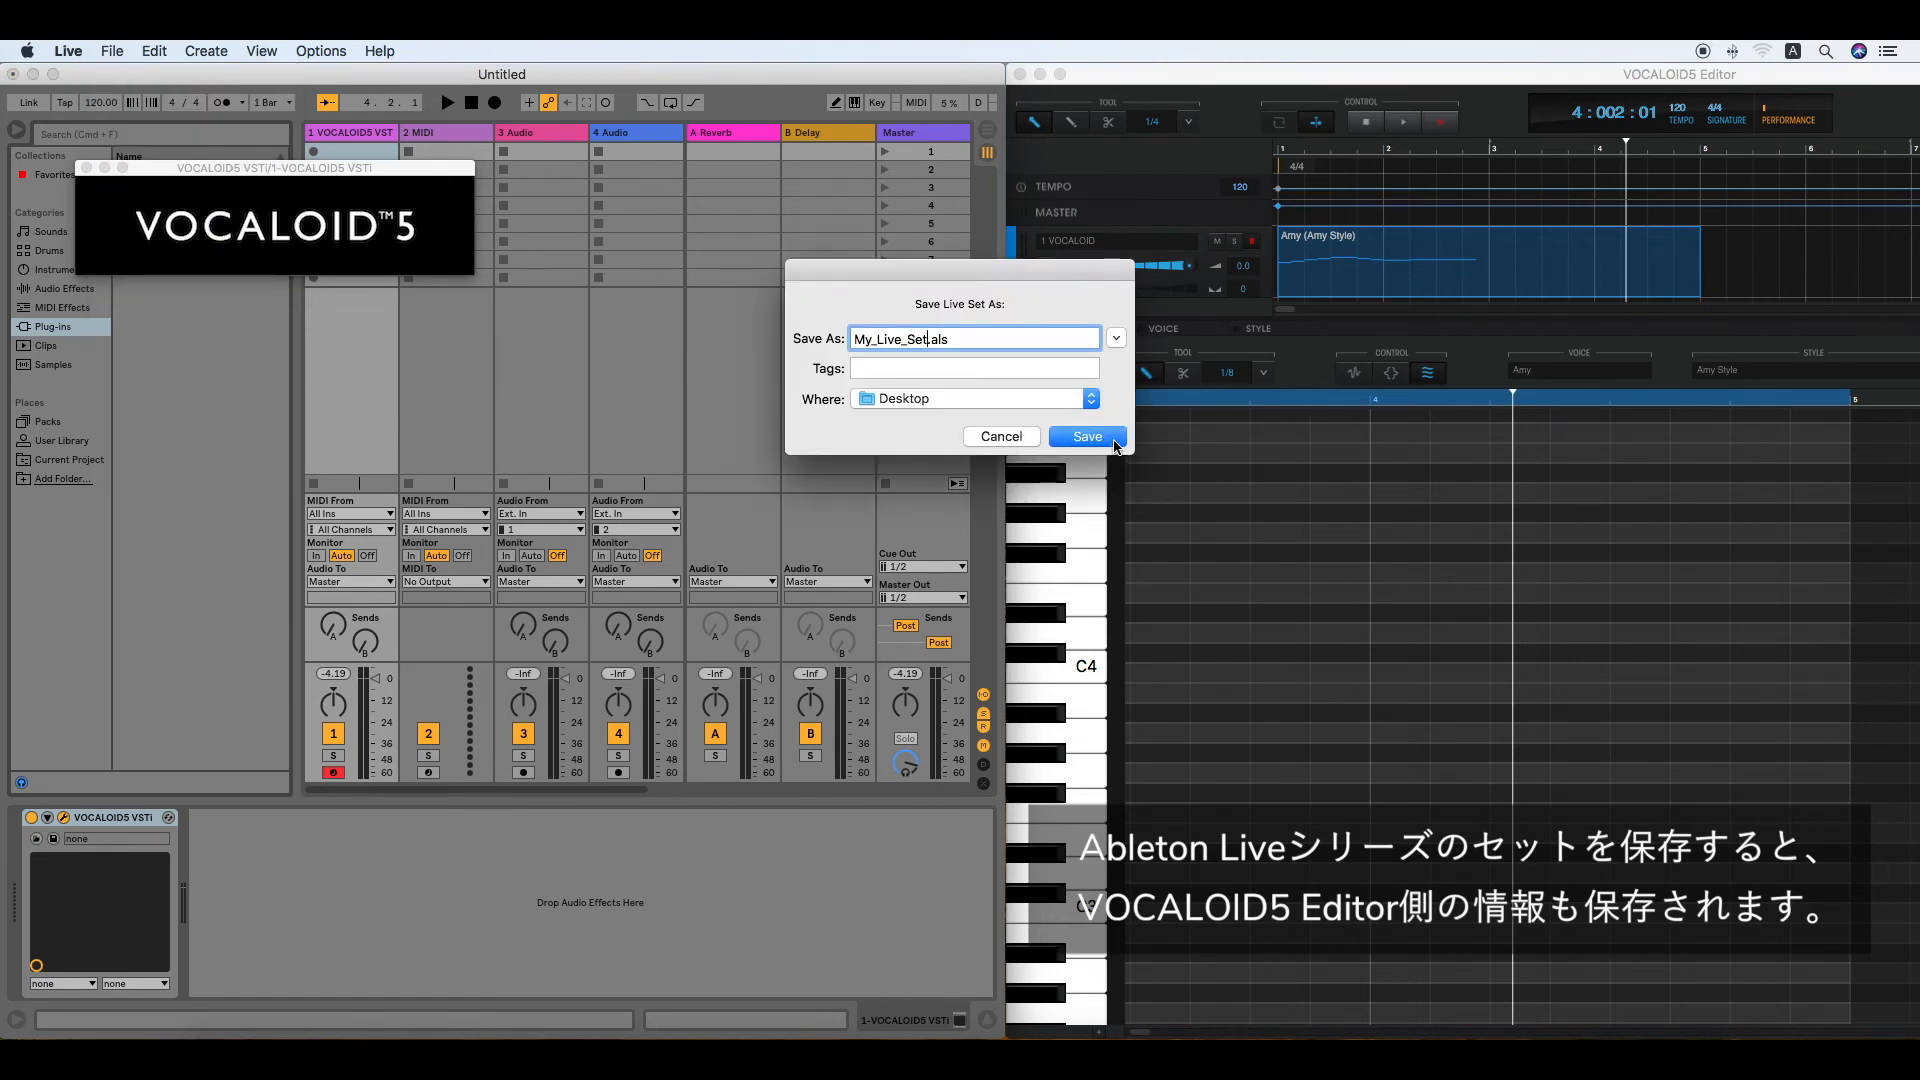
left_click(1084, 436)
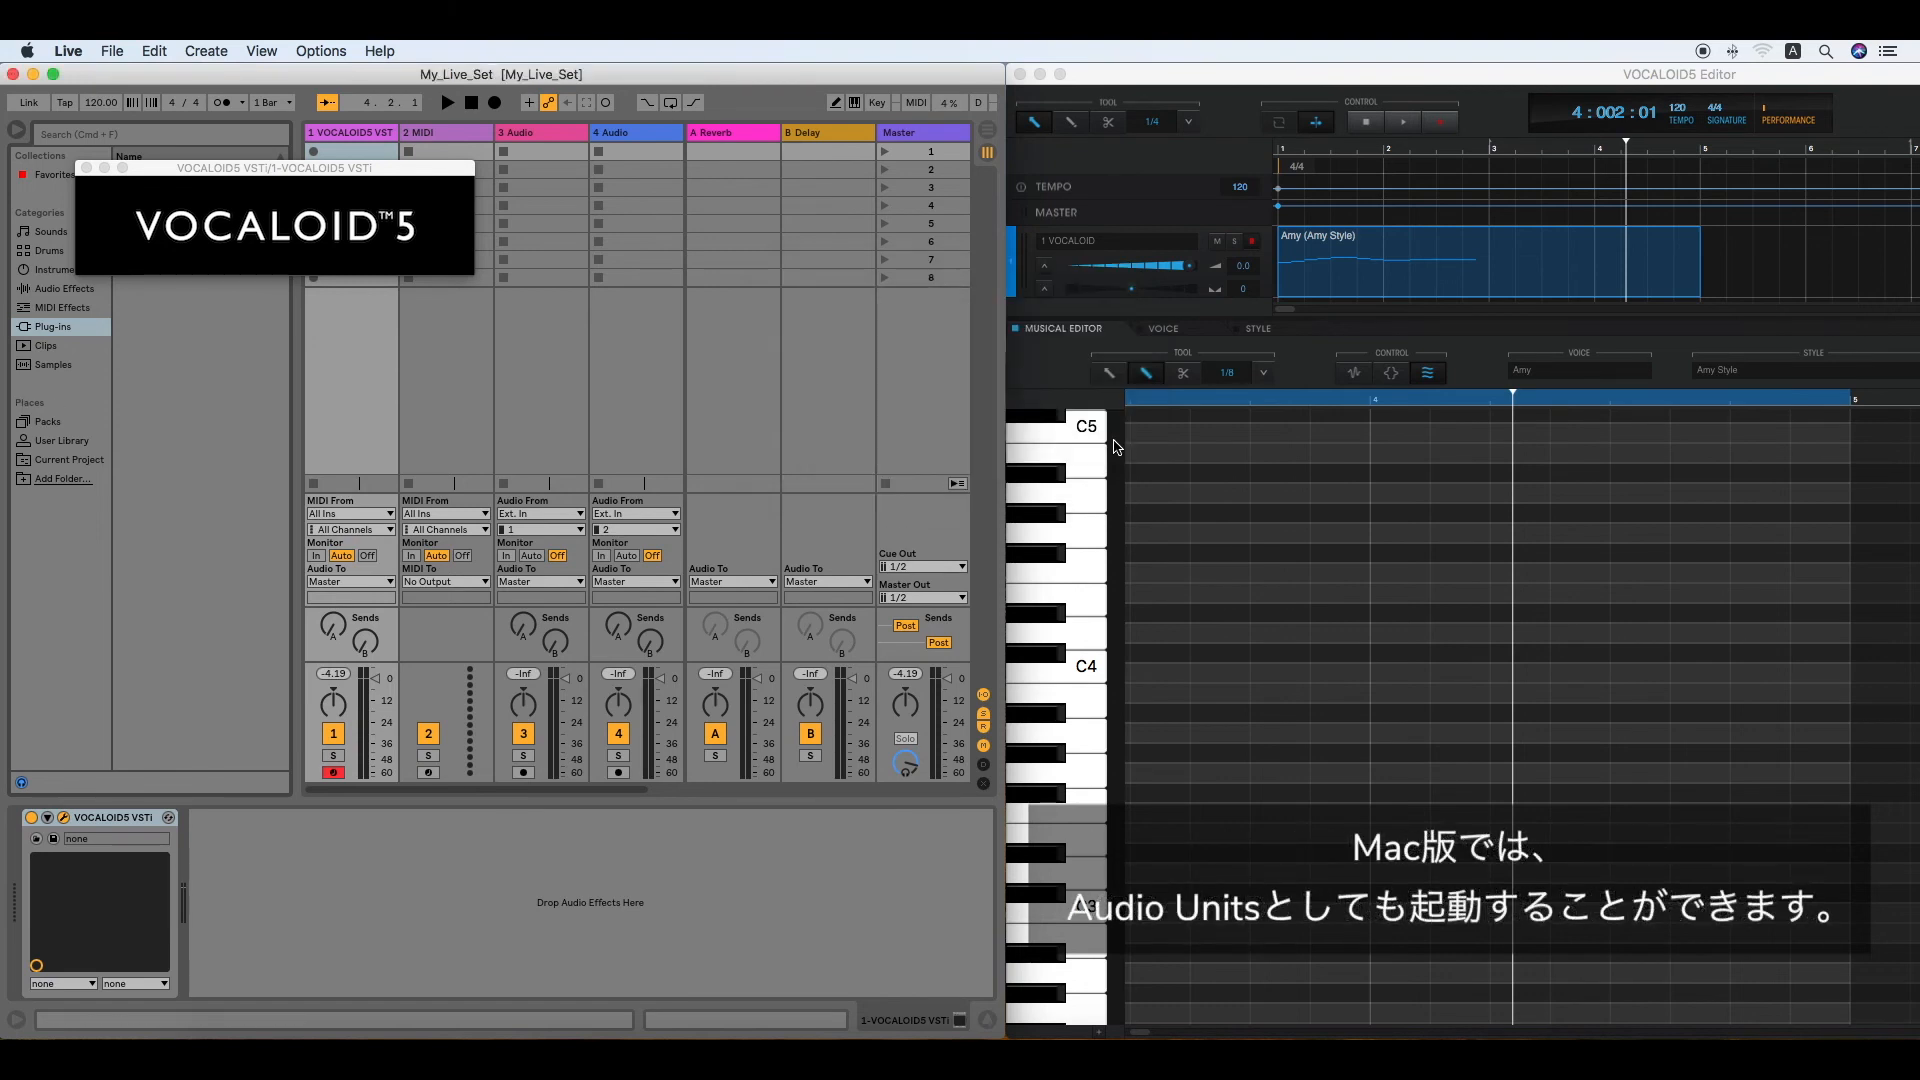